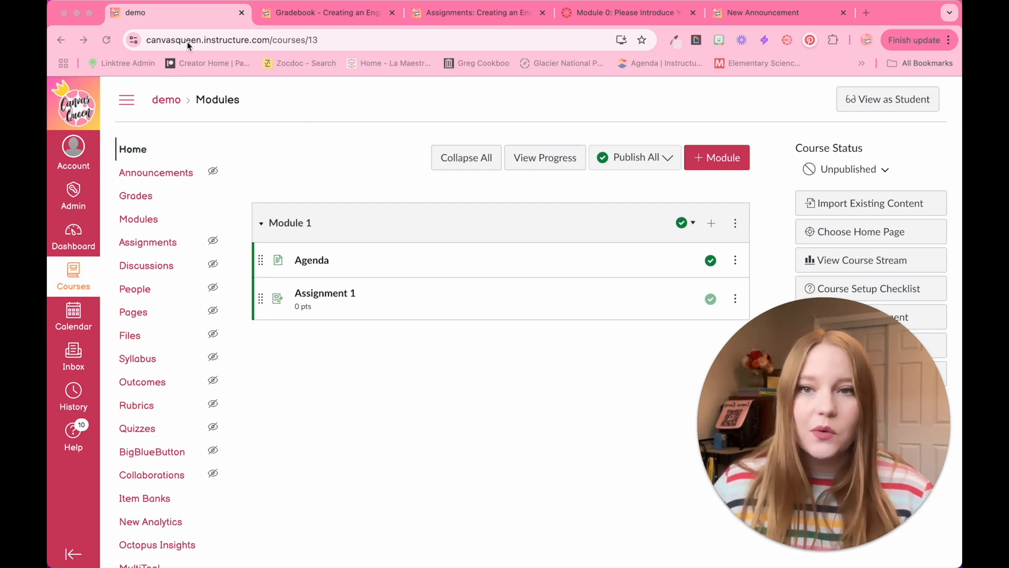
{"action": "mouse_move", "coordinate": [289, 125]}
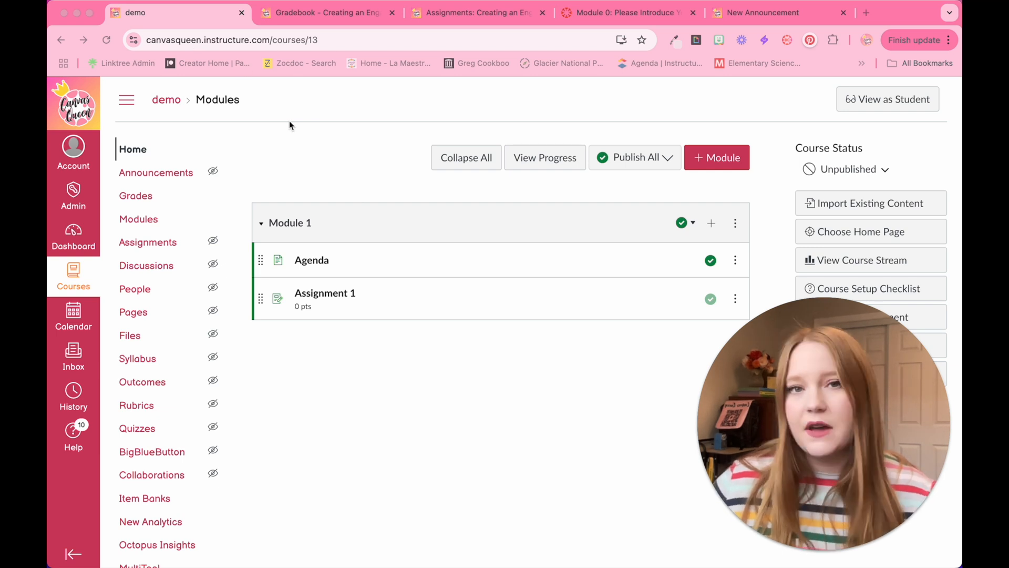
Open the course's Restore Deleted Items page by appending /undelete to the course URL.
{"action": "left_click", "coordinate": [245, 39]}
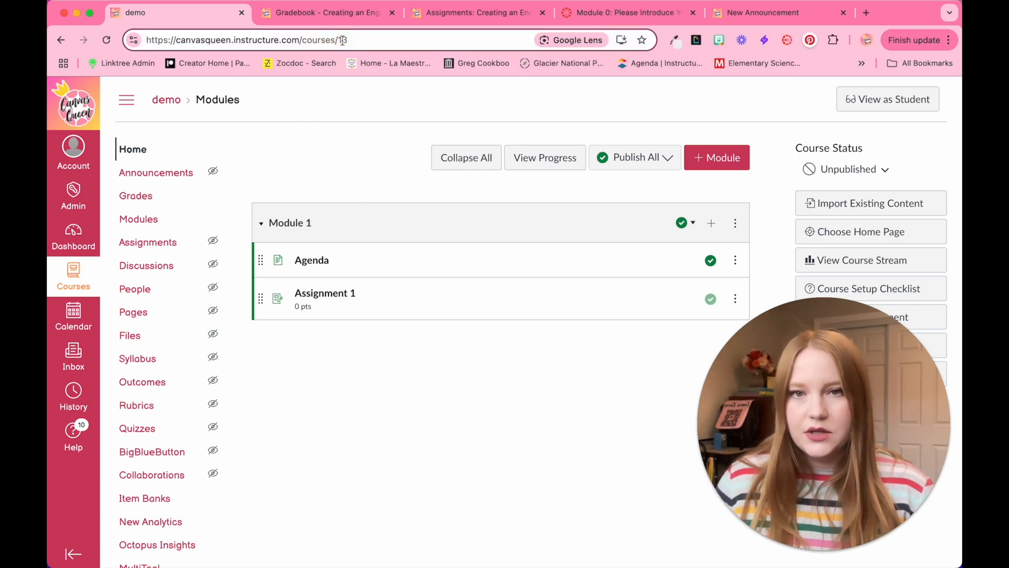
{"action": "type", "text": "/undelete"}
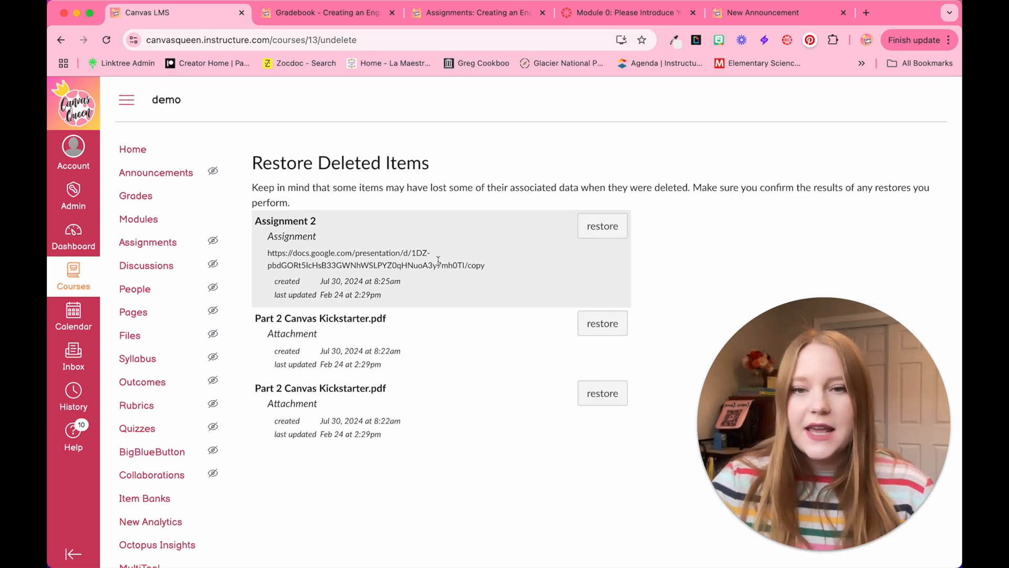
Restore the deleted Assignment 2 and the Kickstarter PDF attachment.
{"action": "scroll", "scroll_direction": "down", "scroll_amount": 3}
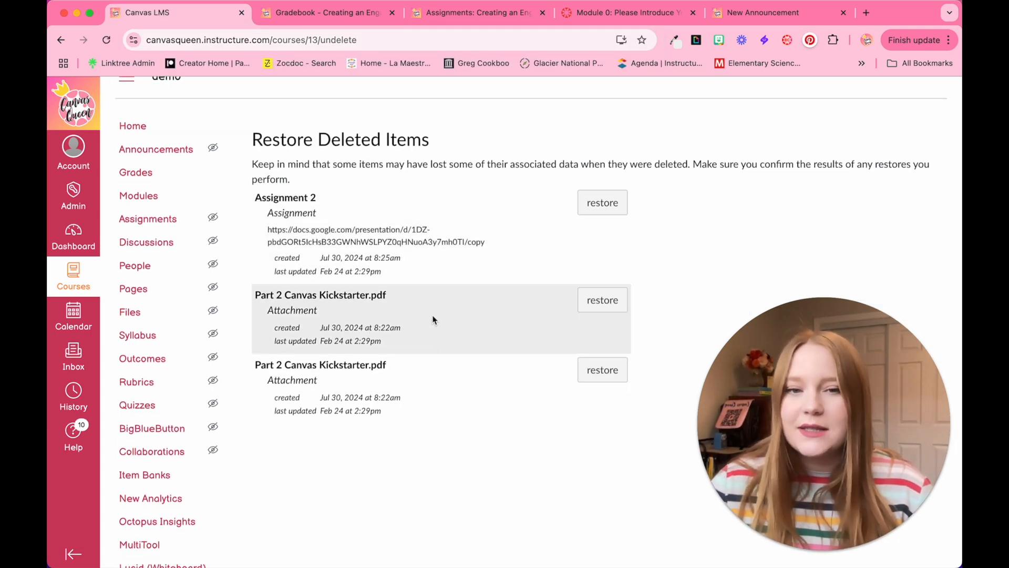
{"action": "mouse_move", "coordinate": [609, 230]}
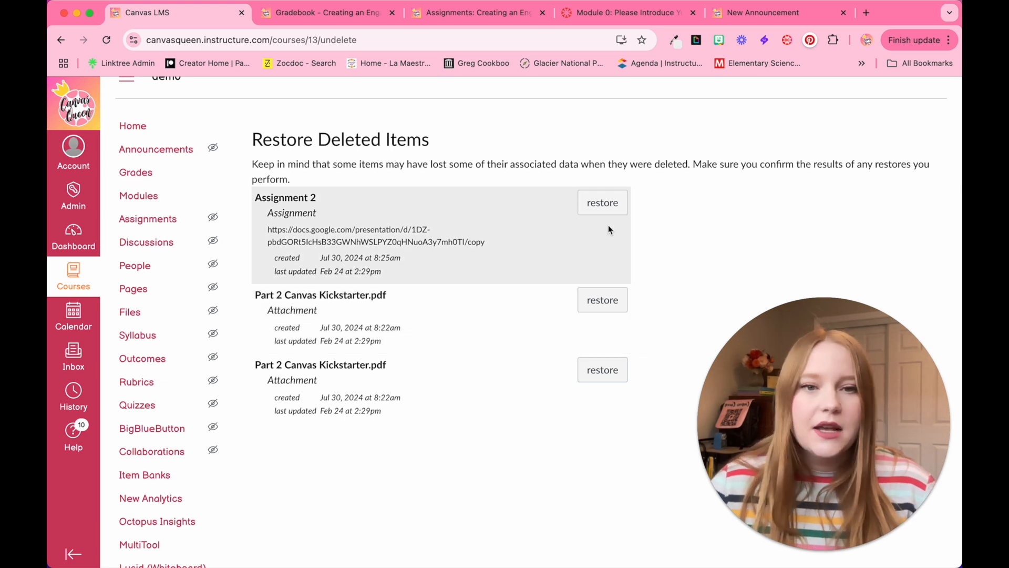
{"action": "left_click", "coordinate": [602, 202]}
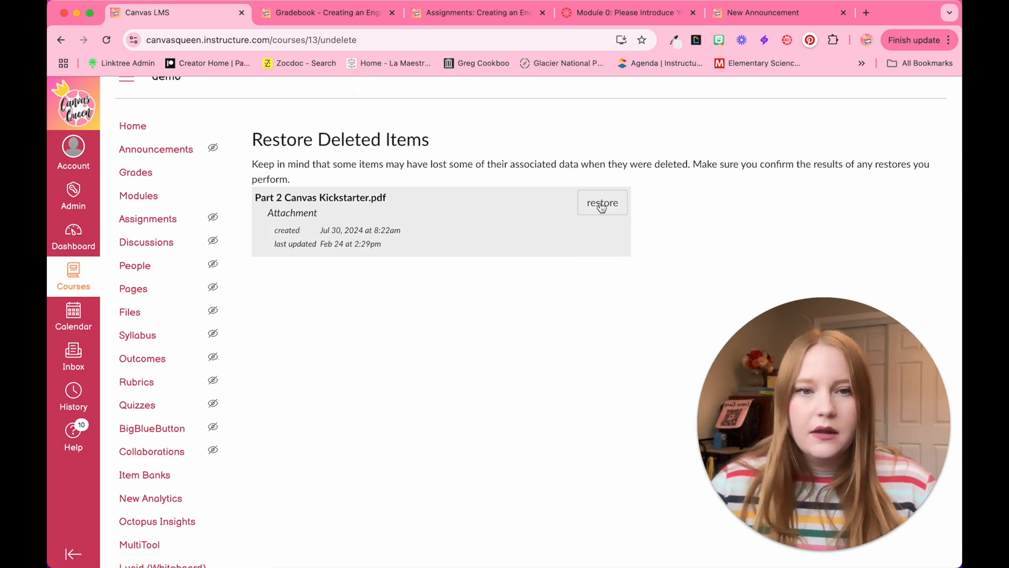
{"action": "left_click", "coordinate": [601, 203]}
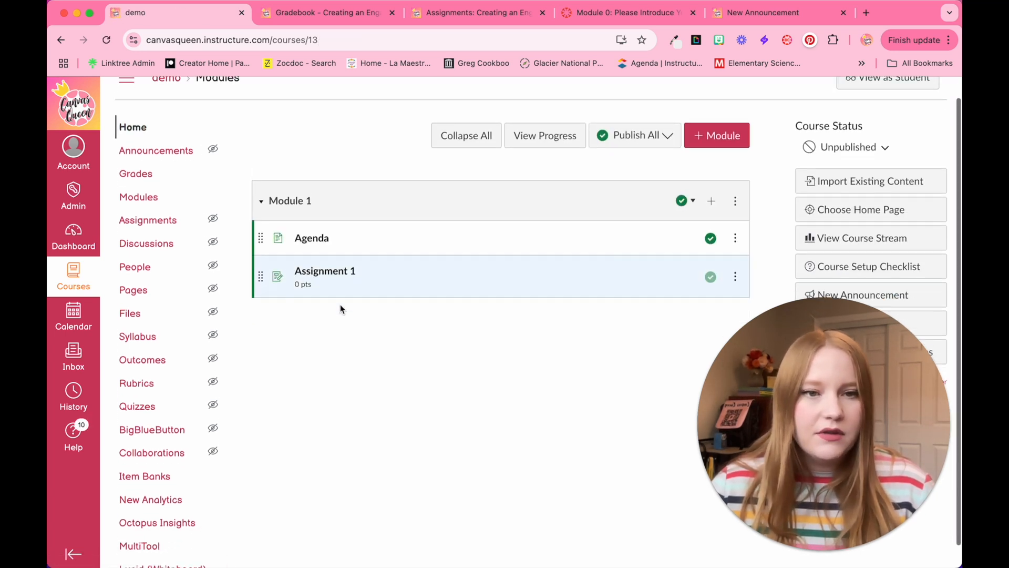
Add the restored Assignment 2 to Module 1 from the Assignment list.
{"action": "left_click", "coordinate": [711, 200]}
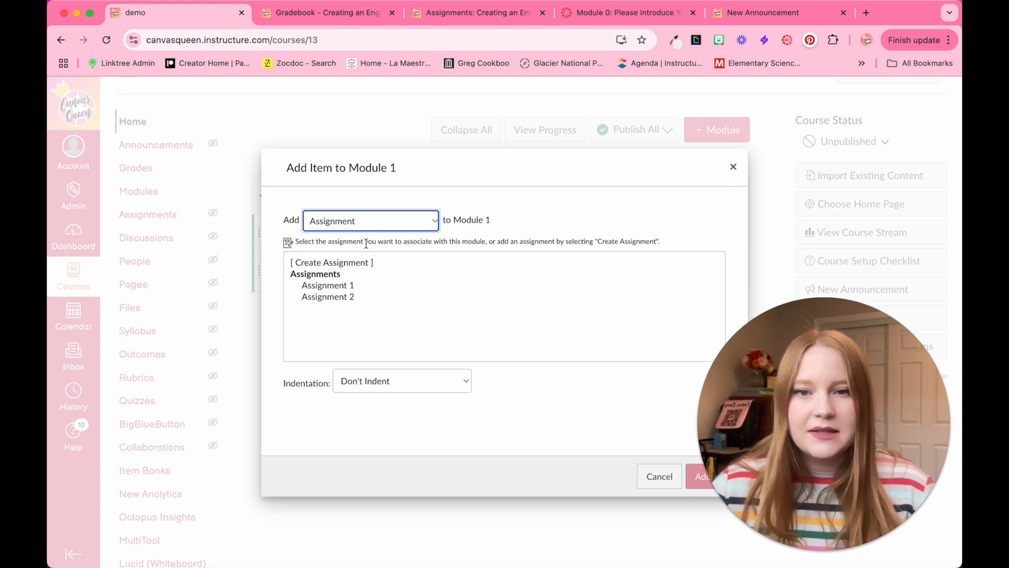
{"action": "left_click", "coordinate": [327, 296]}
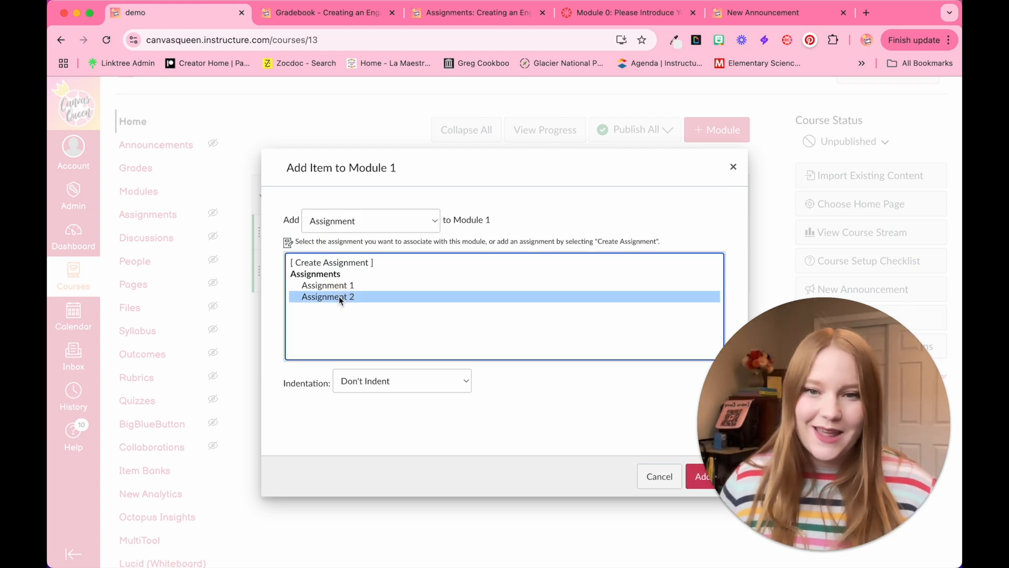
{"action": "mouse_move", "coordinate": [597, 445]}
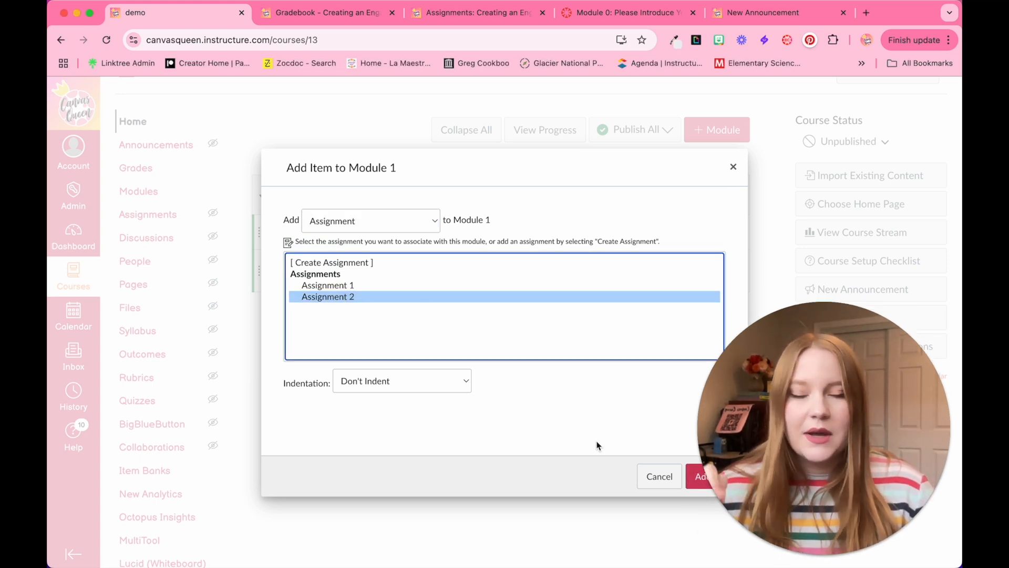
{"action": "left_click", "coordinate": [702, 476]}
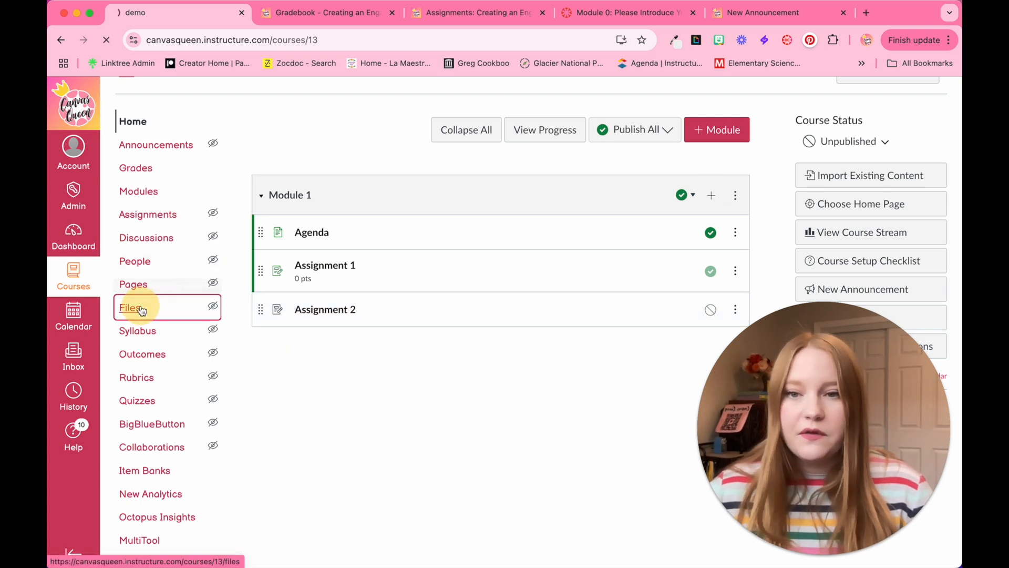
View the course Files, then switch to another course's gradebook tab.
{"action": "left_click", "coordinate": [130, 307]}
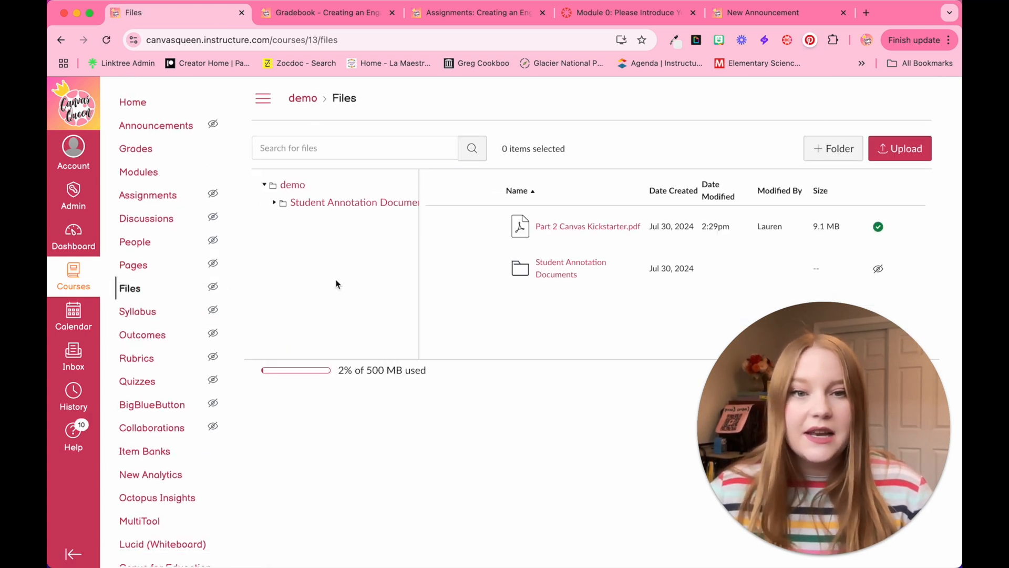
{"action": "mouse_move", "coordinate": [573, 228]}
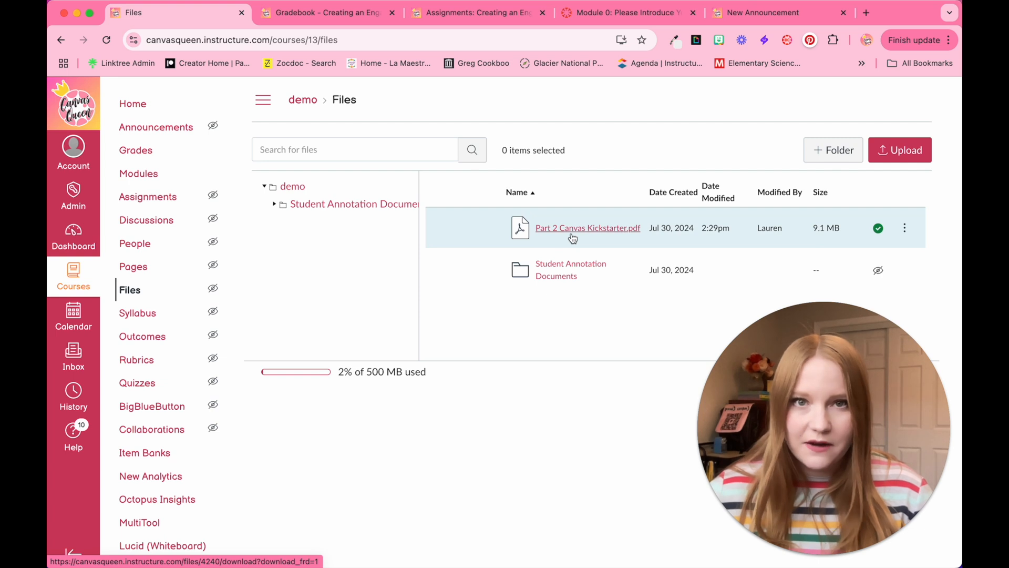
{"action": "mouse_move", "coordinate": [567, 298]}
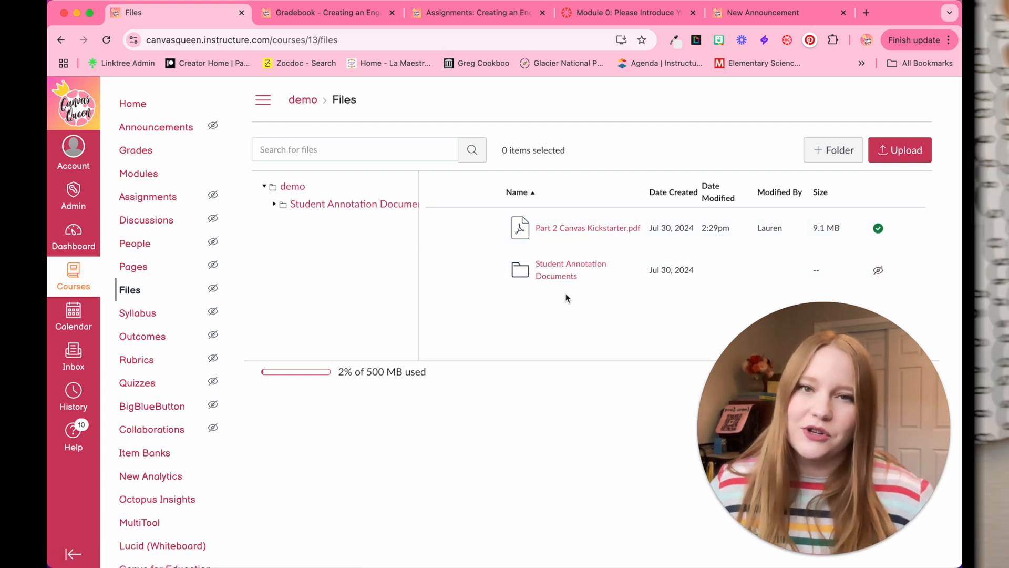
{"action": "left_click", "coordinate": [325, 12]}
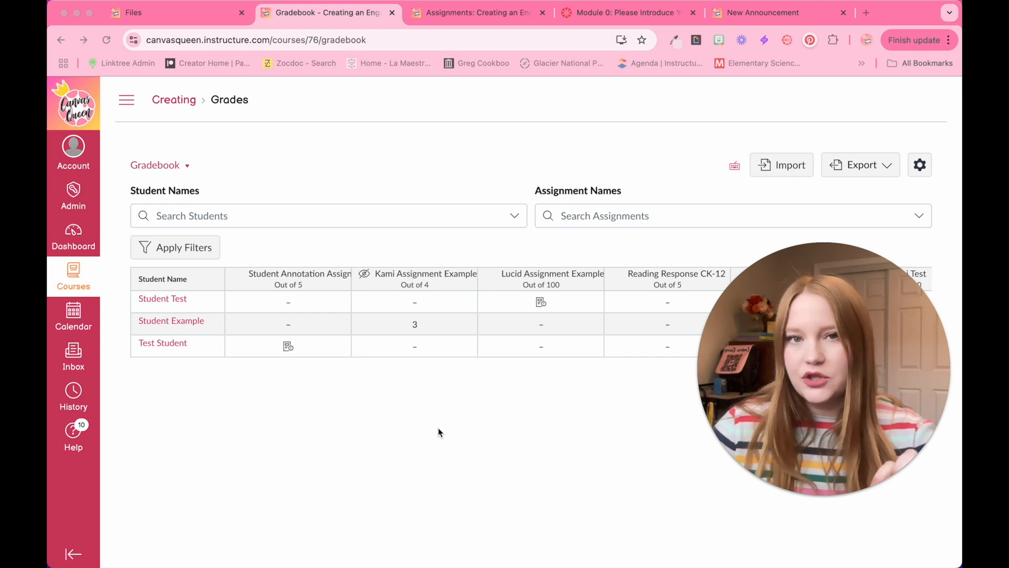
{"action": "mouse_move", "coordinate": [262, 329]}
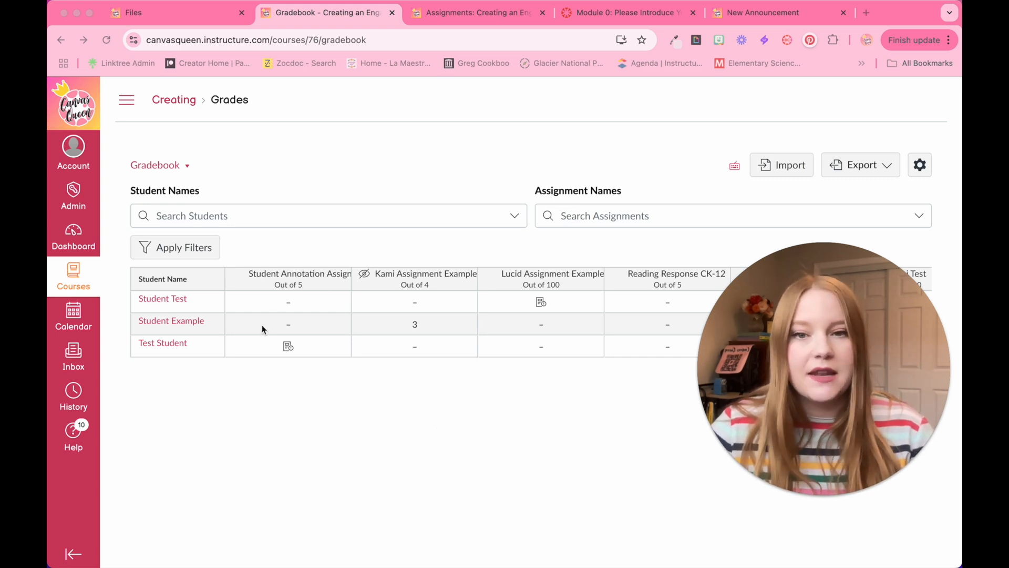
{"action": "mouse_move", "coordinate": [315, 289]}
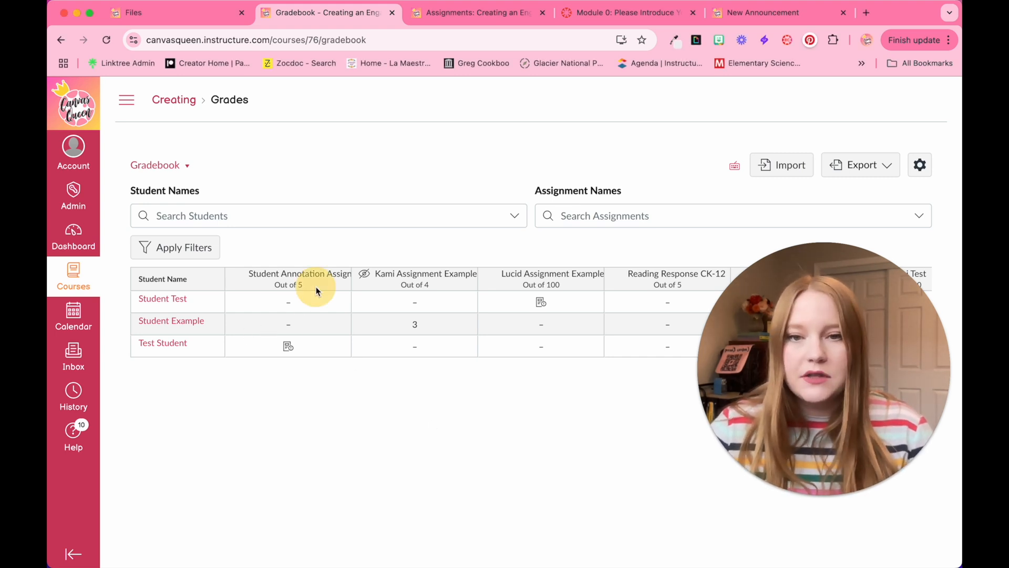
Open the Student Annotation Assignment column's actions menu in the gradebook.
{"action": "left_click", "coordinate": [340, 288]}
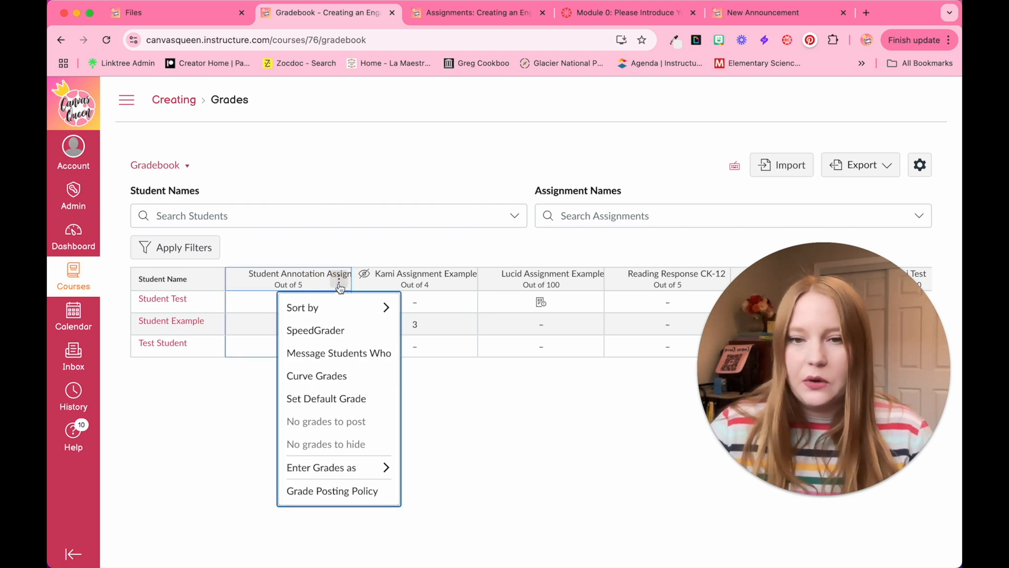
{"action": "mouse_move", "coordinate": [338, 353]}
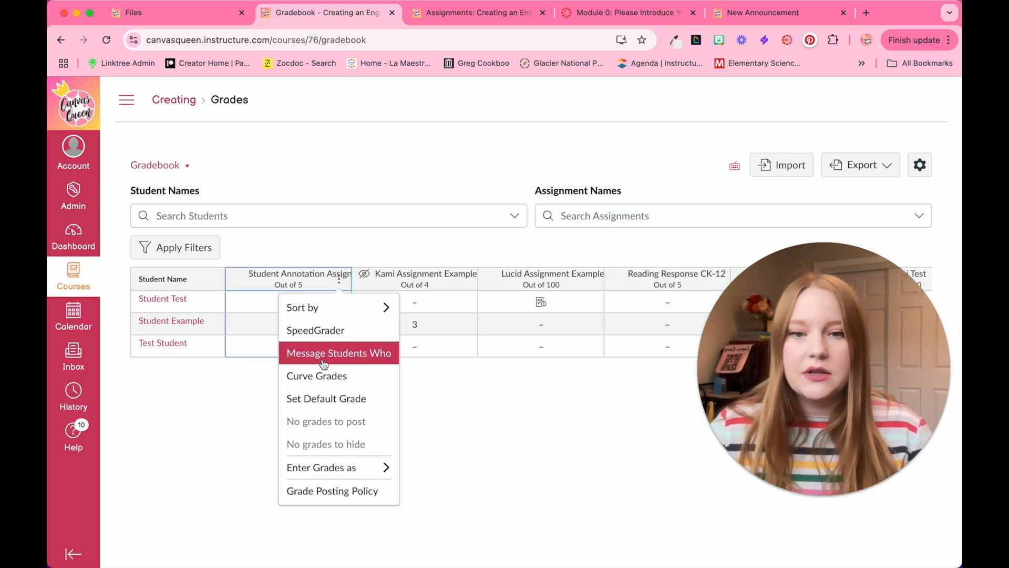
Draft a message to students who haven't submitted, showing the two recipients.
{"action": "left_click", "coordinate": [338, 353]}
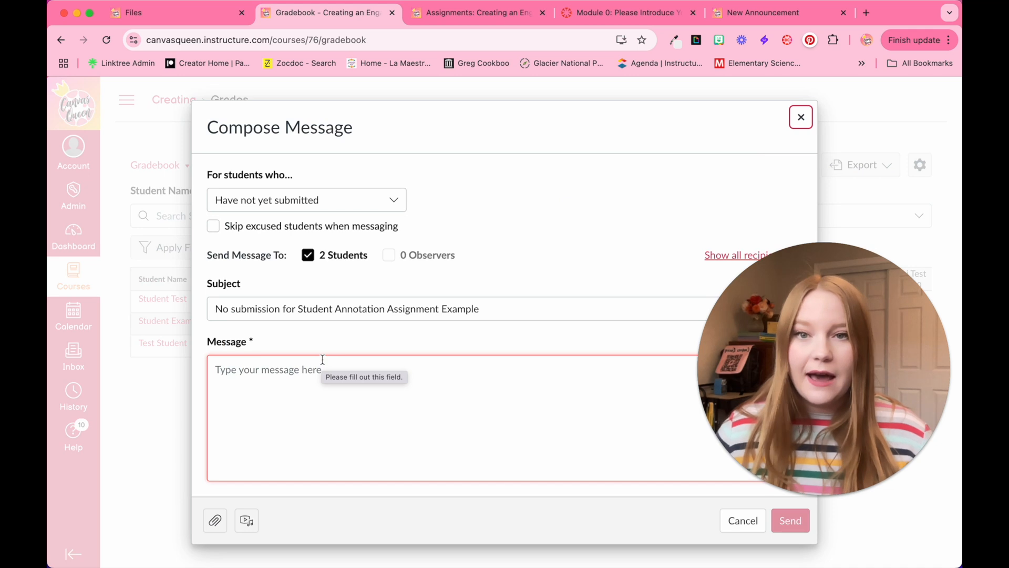
{"action": "mouse_move", "coordinate": [273, 202]}
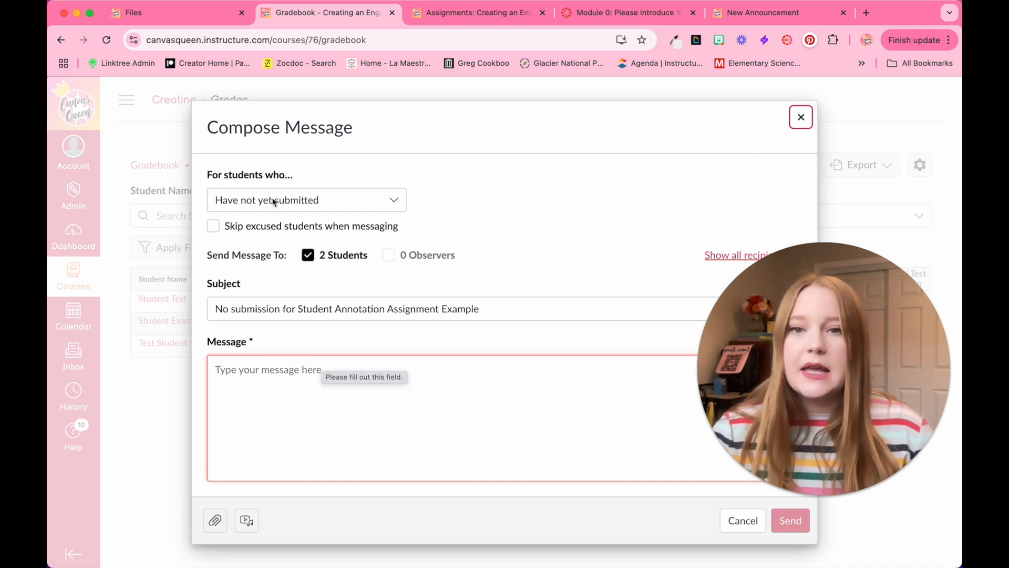
{"action": "mouse_move", "coordinate": [303, 206]}
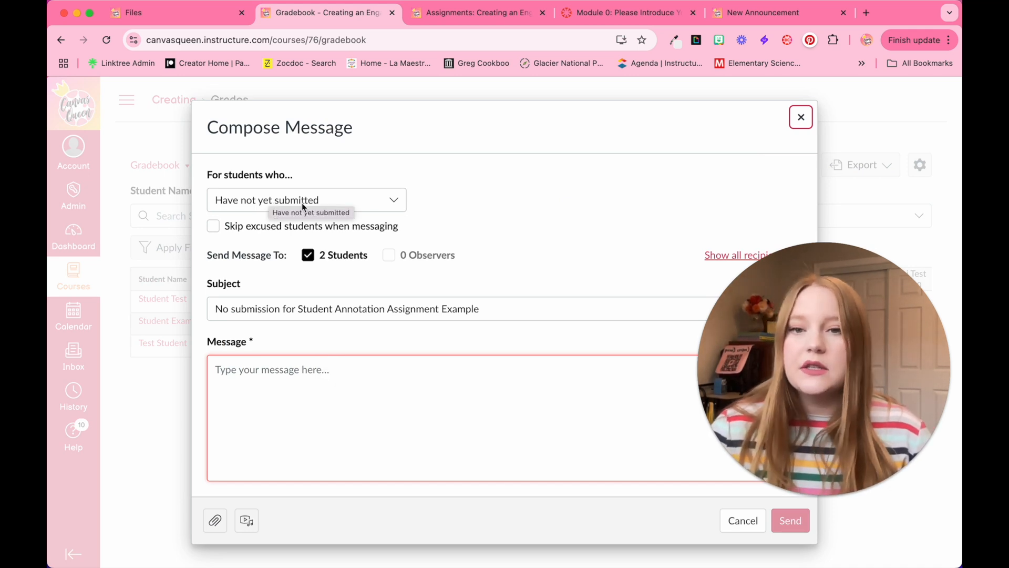
{"action": "mouse_move", "coordinate": [506, 210]}
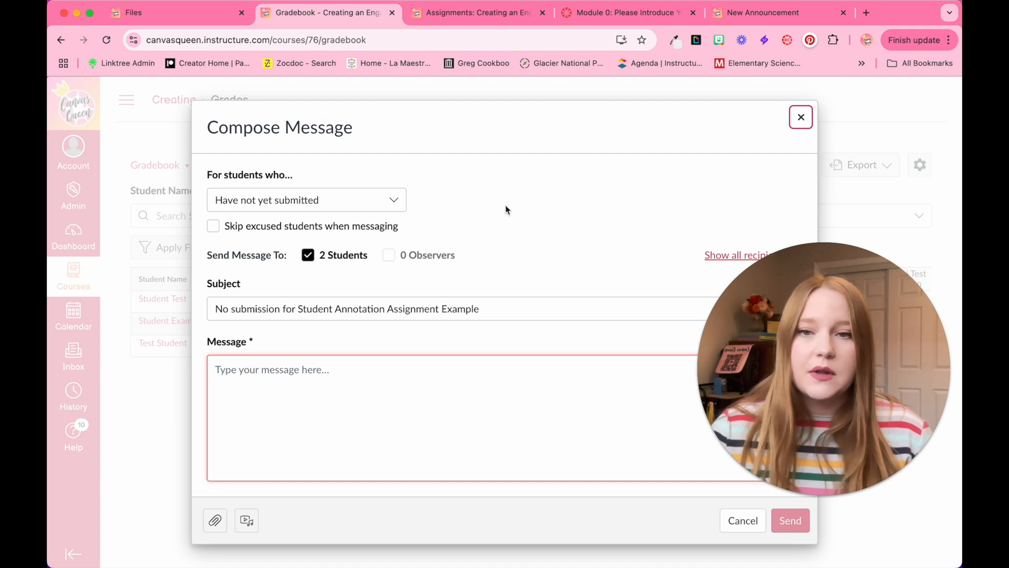
{"action": "left_click", "coordinate": [306, 200]}
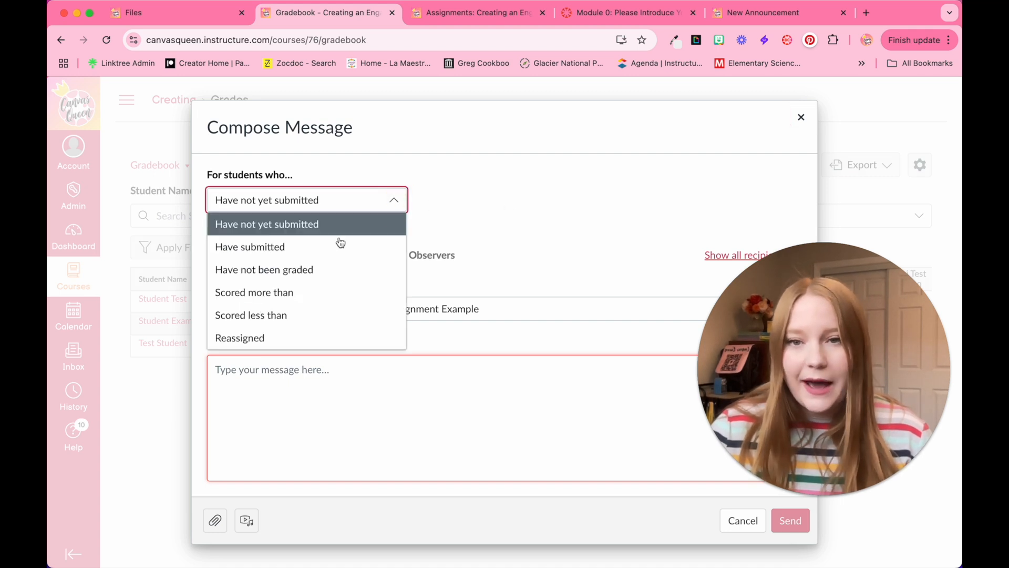
{"action": "mouse_move", "coordinate": [350, 269]}
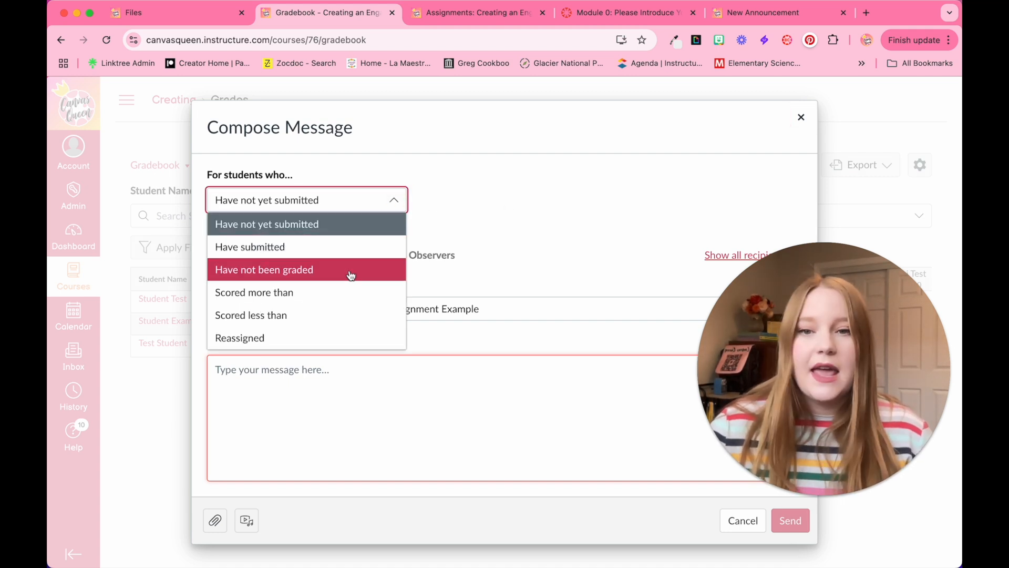
{"action": "mouse_move", "coordinate": [322, 292]}
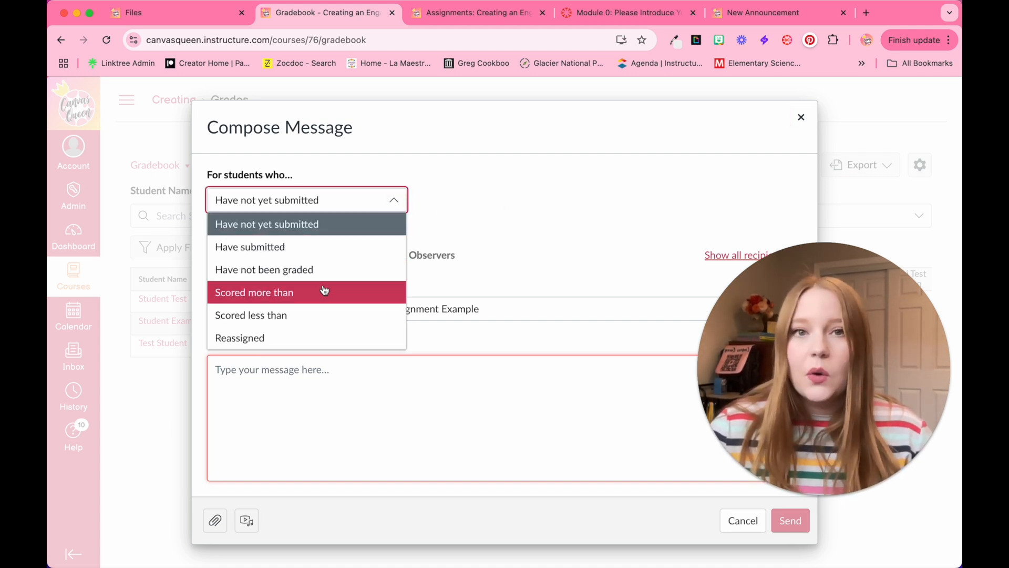
{"action": "mouse_move", "coordinate": [309, 319]}
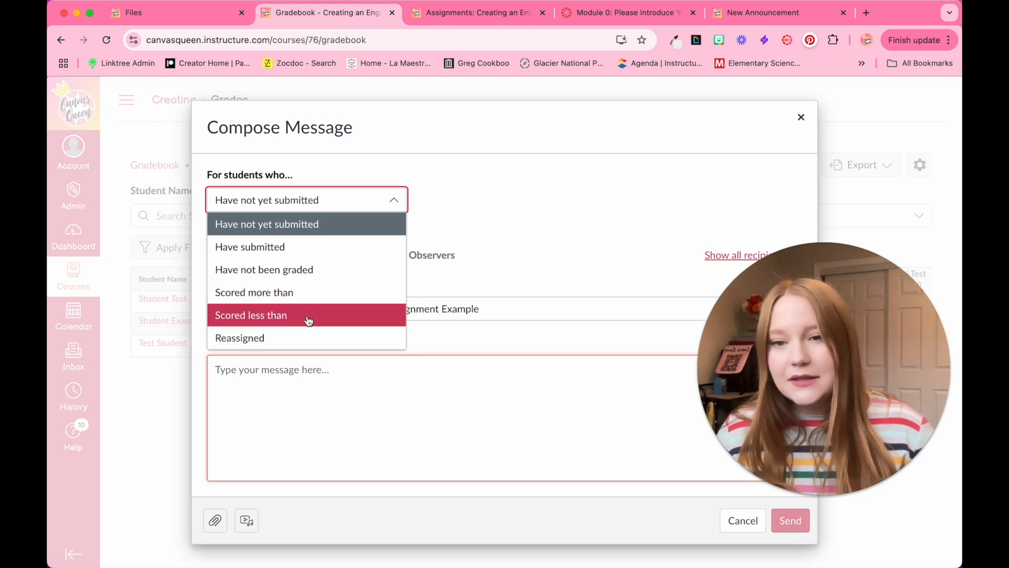
{"action": "mouse_move", "coordinate": [296, 338]}
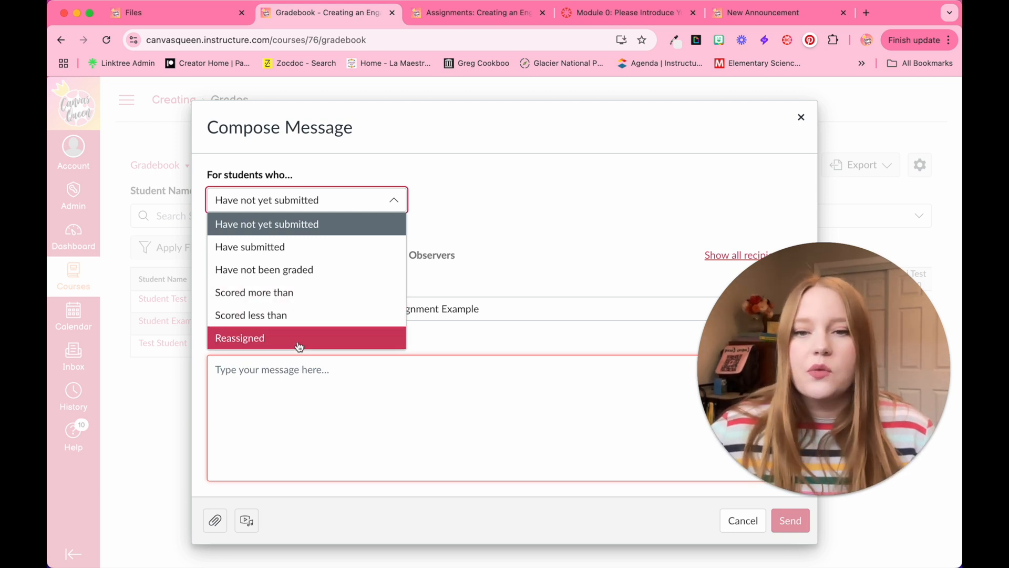
{"action": "mouse_move", "coordinate": [541, 282]}
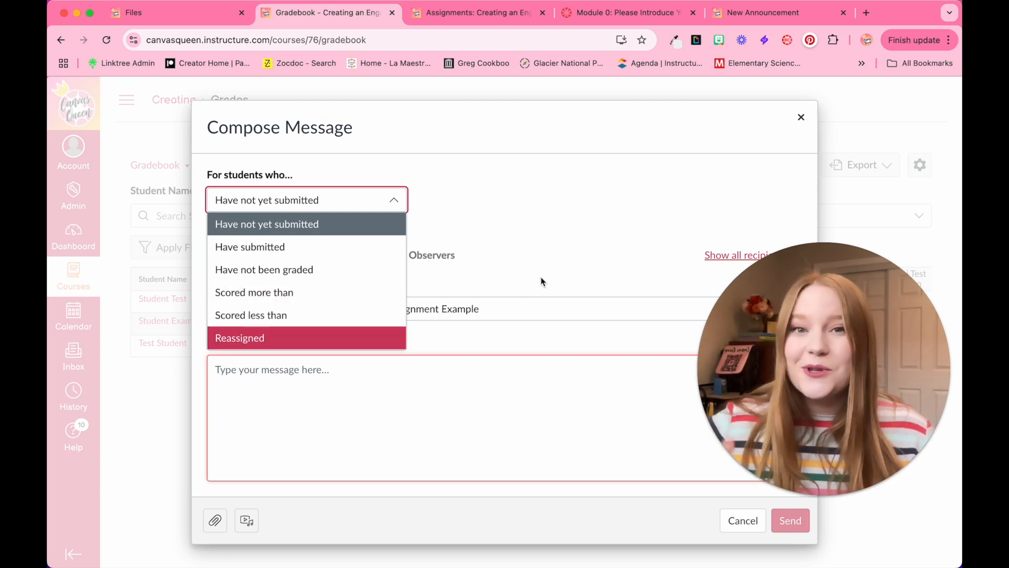
{"action": "left_click", "coordinate": [266, 224]}
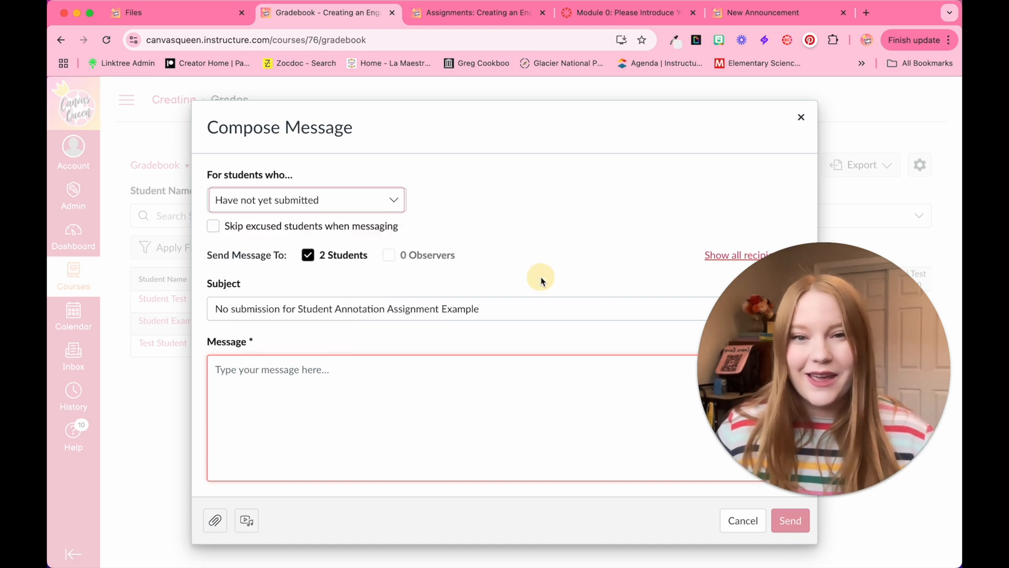
{"action": "left_click", "coordinate": [213, 226]}
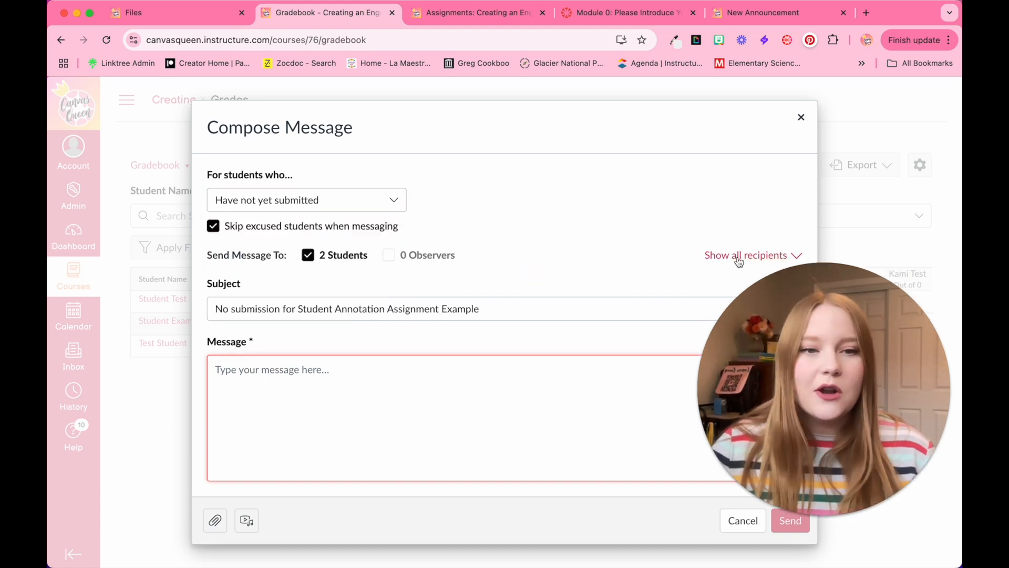
{"action": "left_click", "coordinate": [745, 255]}
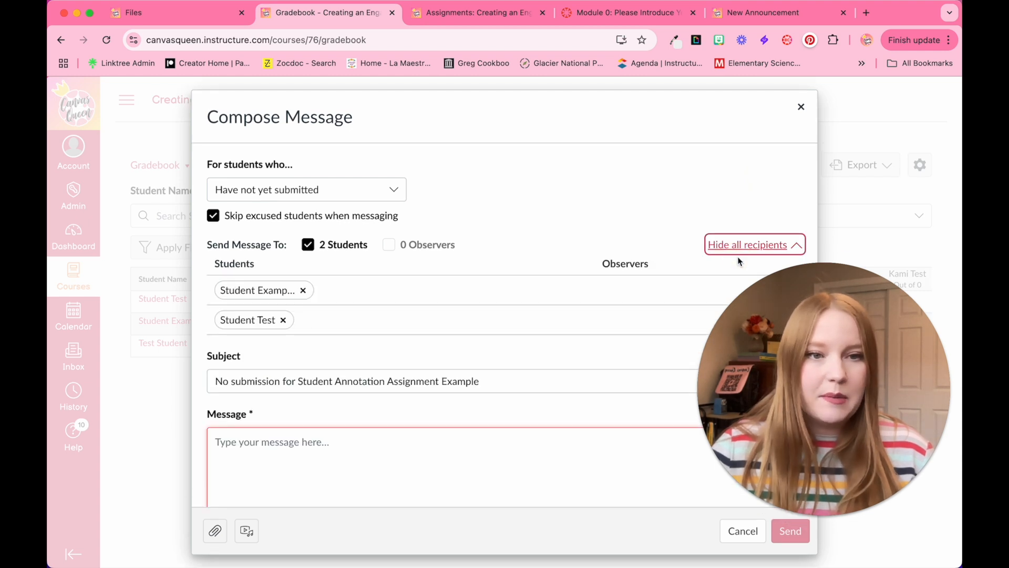
{"action": "mouse_move", "coordinate": [235, 341]}
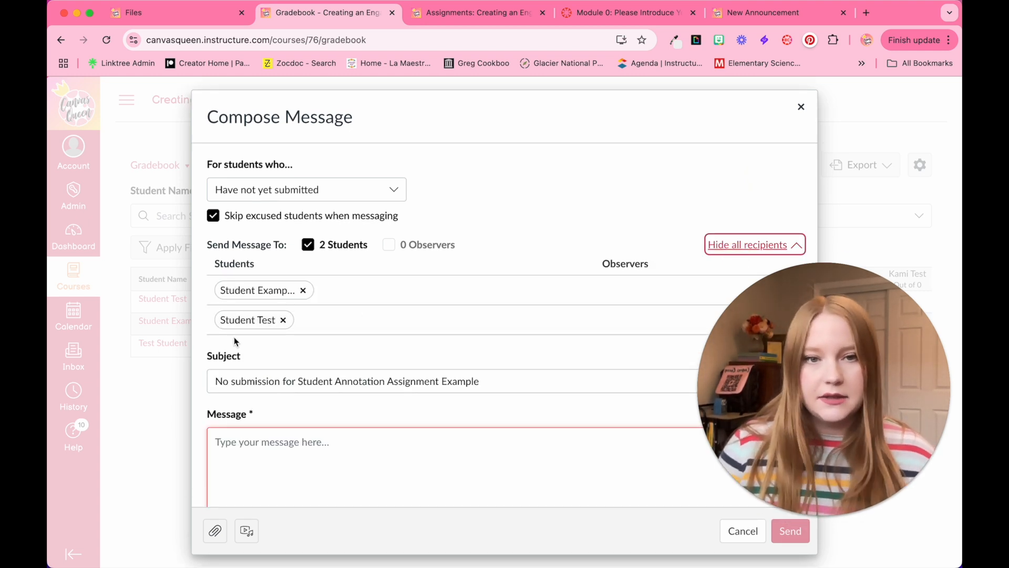
{"action": "mouse_move", "coordinate": [304, 332]}
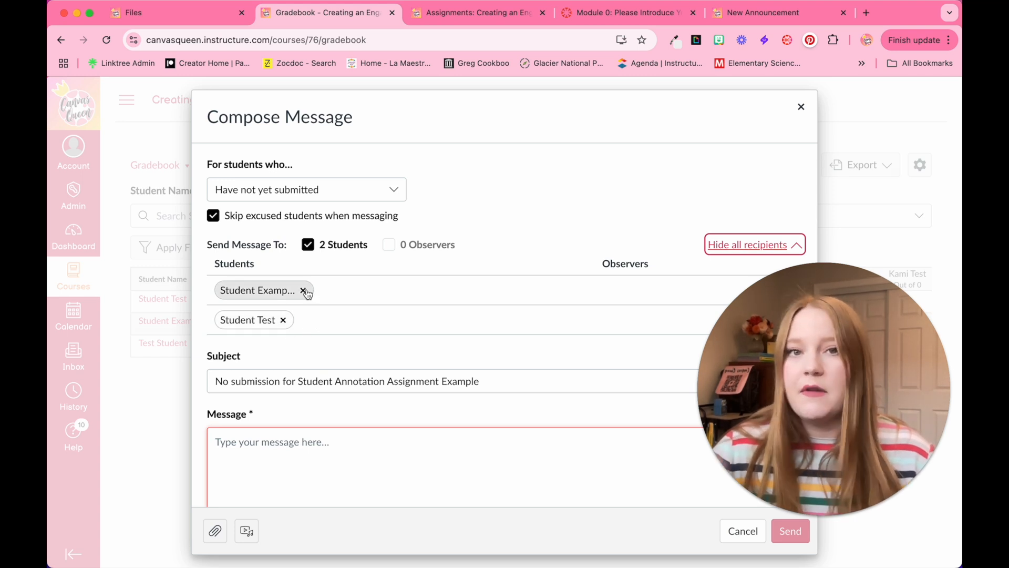
Send 'Attention Students! This assignment is due soon!' to the two non-submitting students.
{"action": "left_click", "coordinate": [747, 244]}
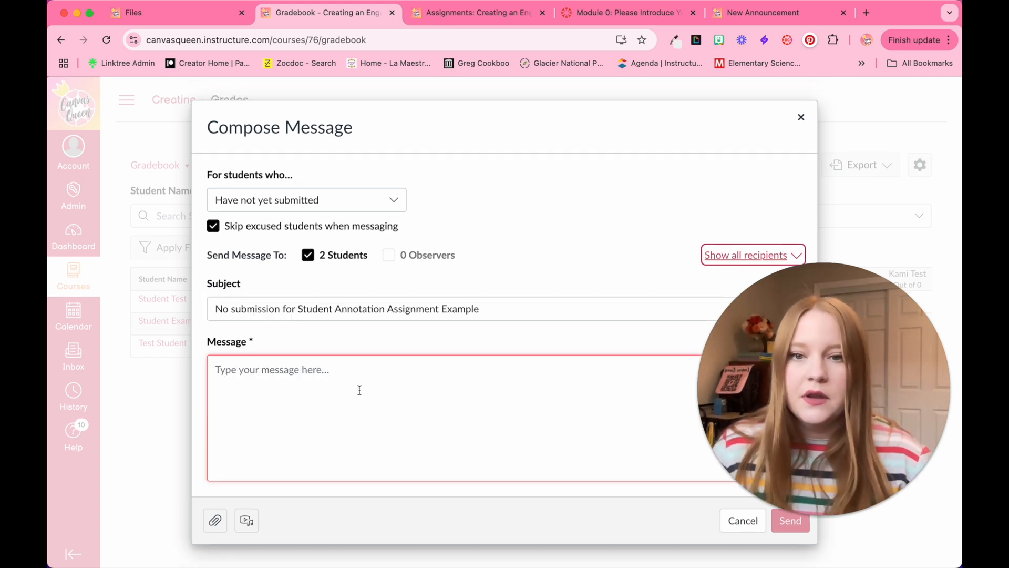
{"action": "type", "text": "Attention Students! This assignment is due soon!"}
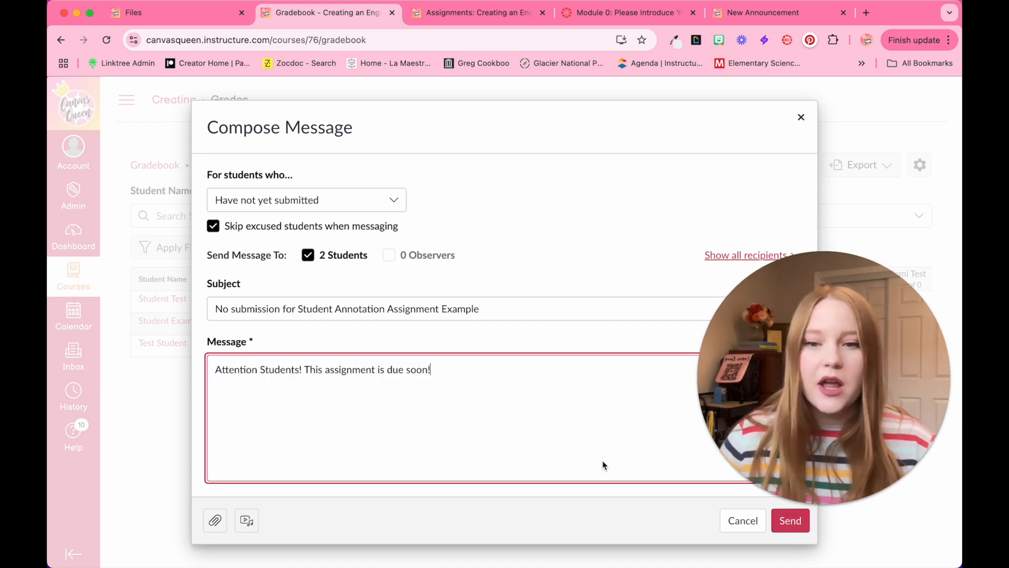
{"action": "mouse_move", "coordinate": [215, 520]}
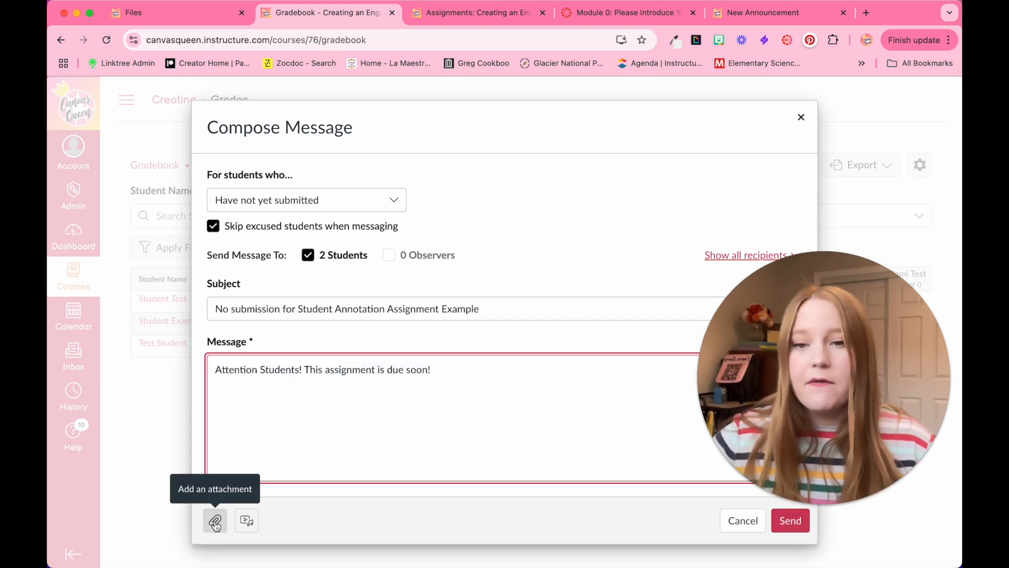
{"action": "mouse_move", "coordinate": [246, 520]}
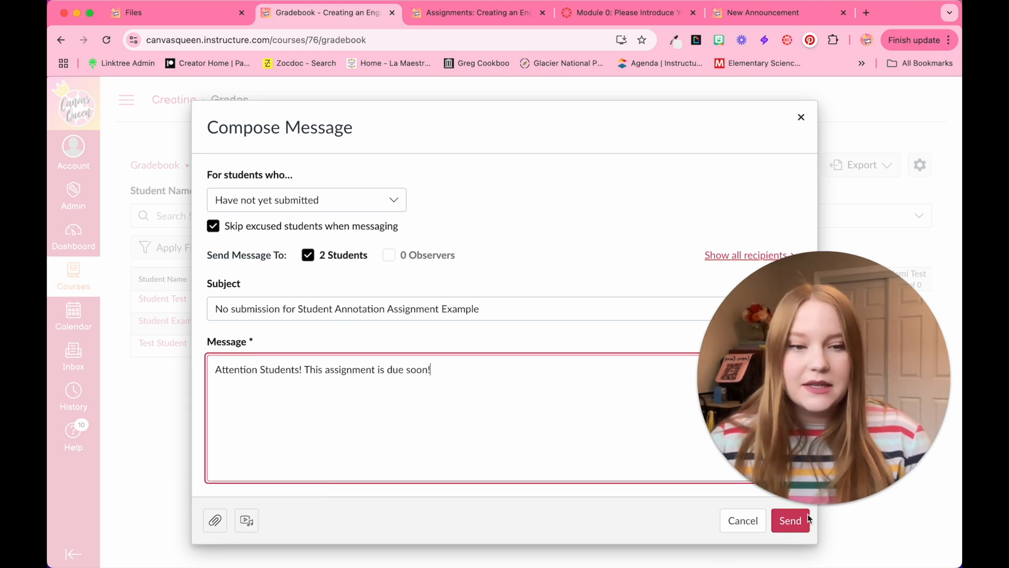
{"action": "left_click", "coordinate": [790, 519]}
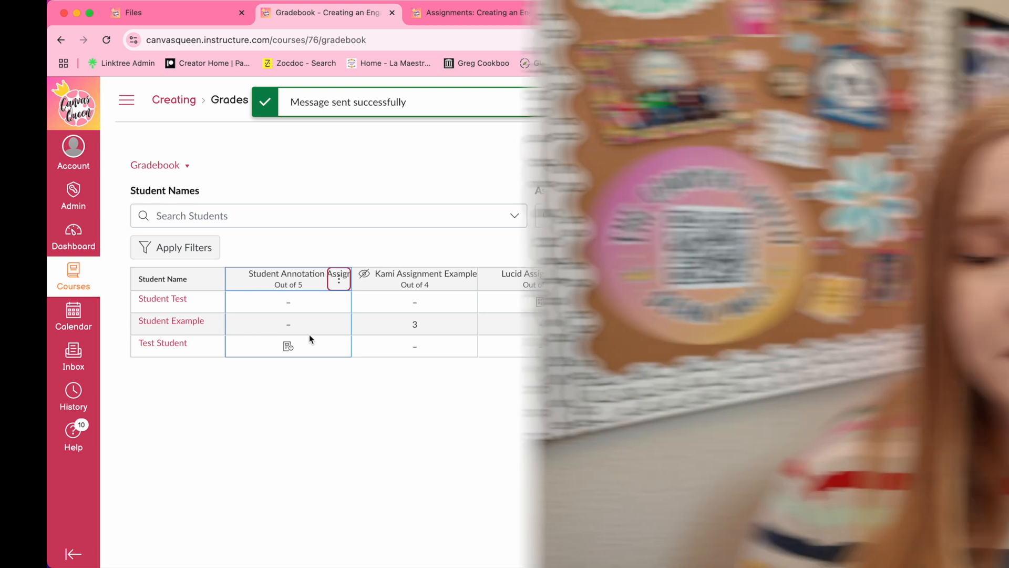
Show the Assignments page's options menu with Edit Assignment Dates and group weights.
{"action": "left_click", "coordinate": [476, 12]}
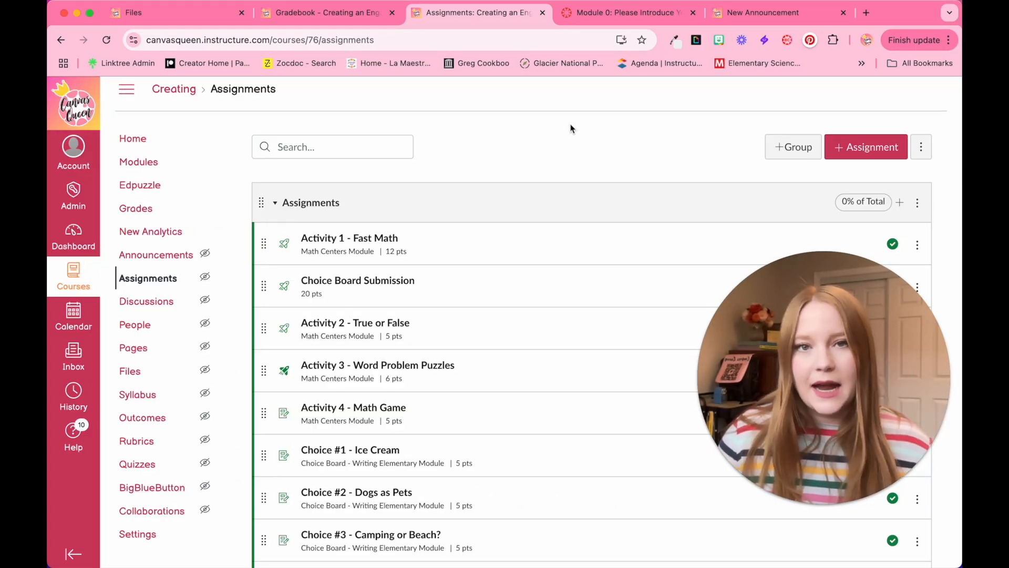
{"action": "mouse_move", "coordinate": [460, 138]}
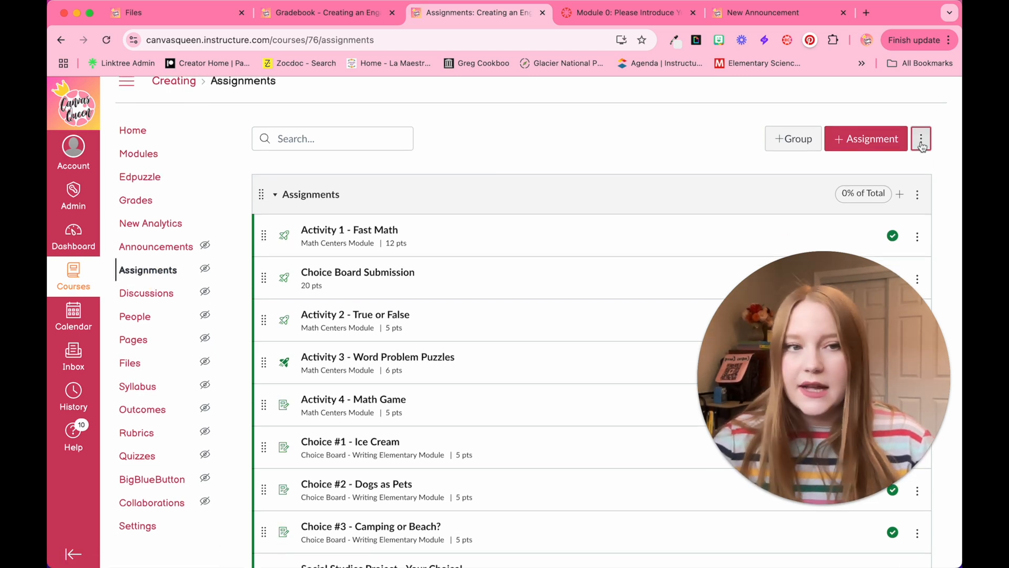
{"action": "left_click", "coordinate": [921, 138]}
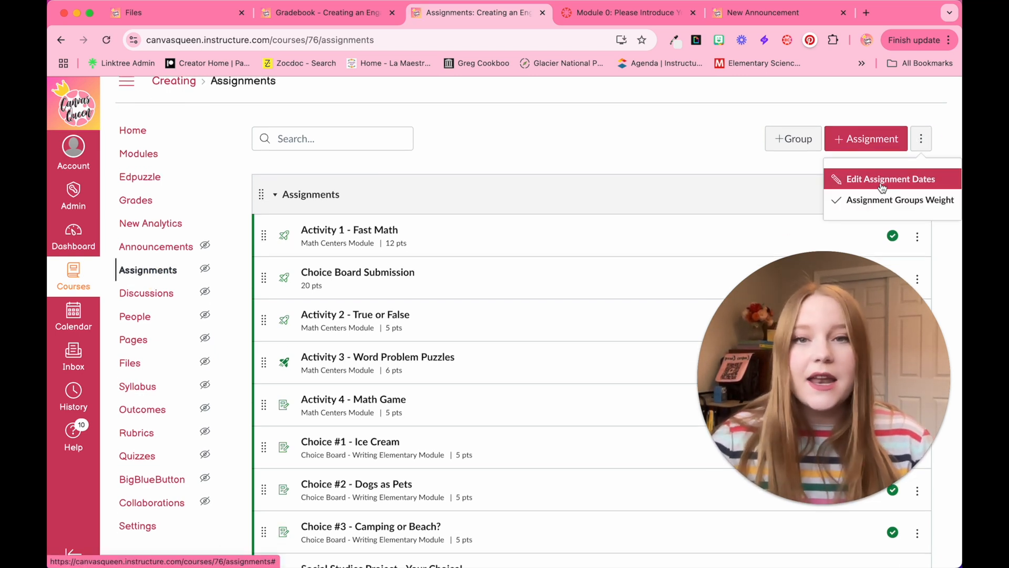
Open the bulk Edit Assignment Dates view and browse the assignment list.
{"action": "left_click", "coordinate": [891, 179]}
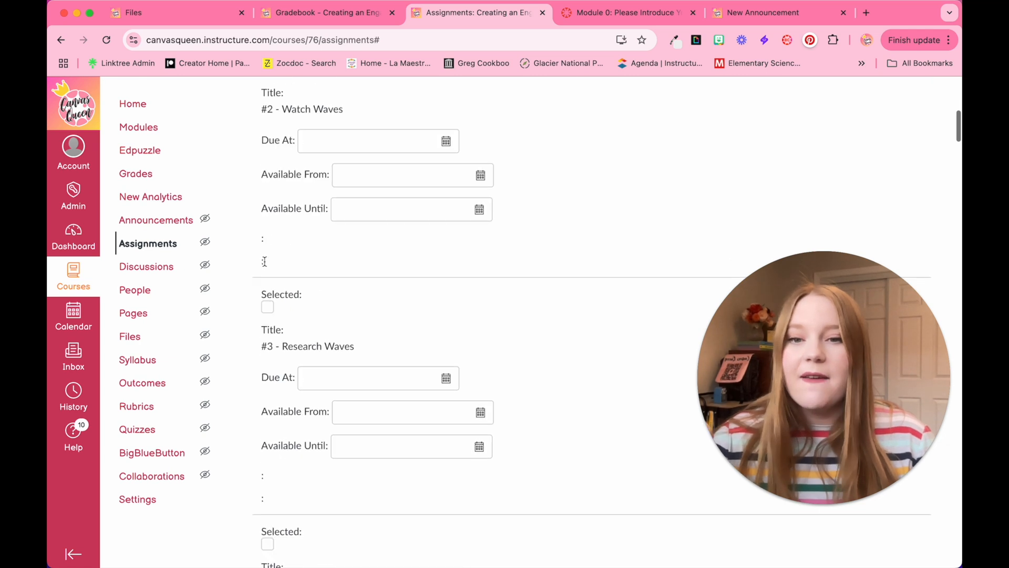
{"action": "scroll", "scroll_direction": "down", "scroll_amount": 3}
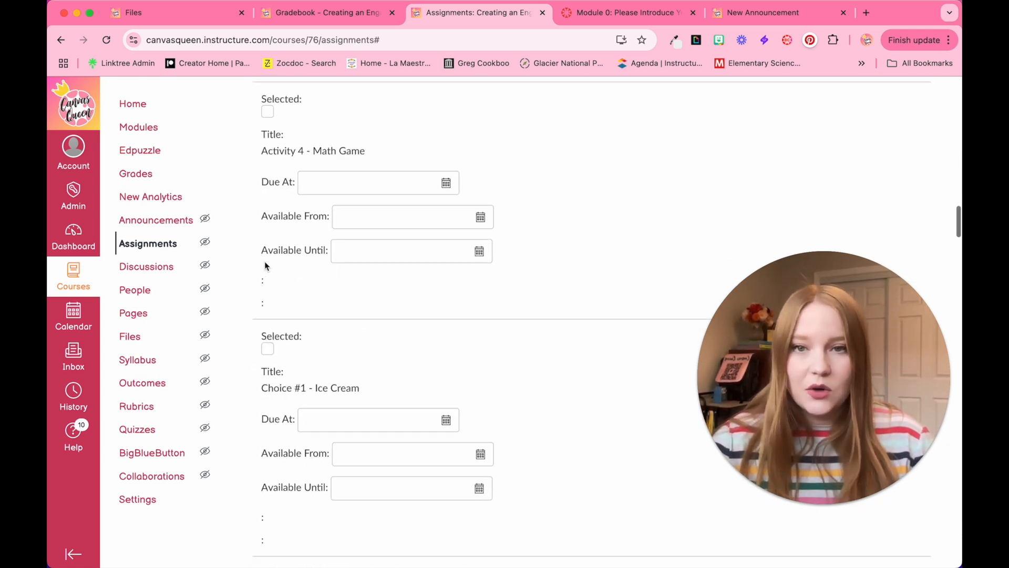
{"action": "scroll", "scroll_direction": "down", "scroll_amount": 3}
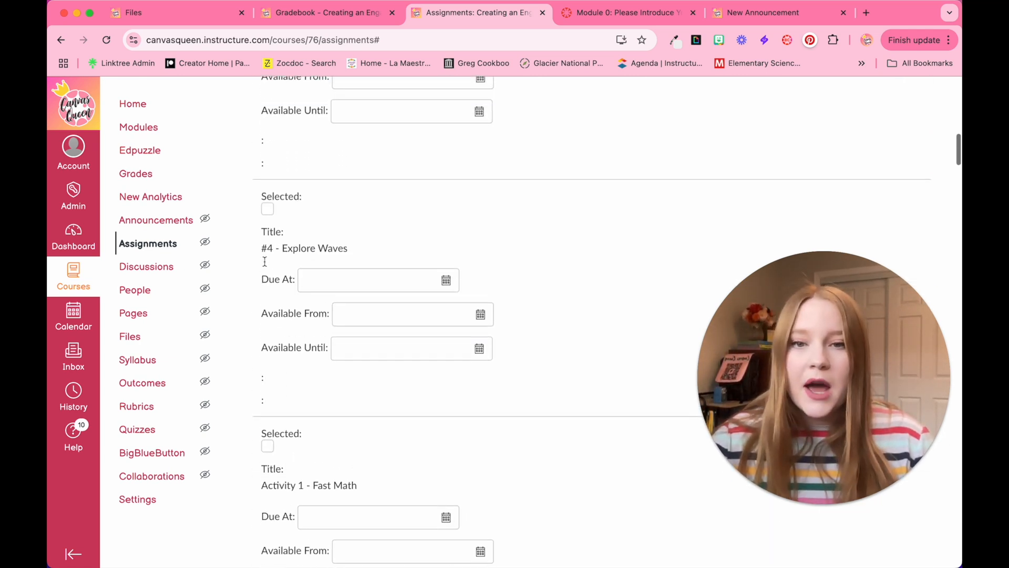
{"action": "scroll", "scroll_direction": "up", "scroll_amount": 3}
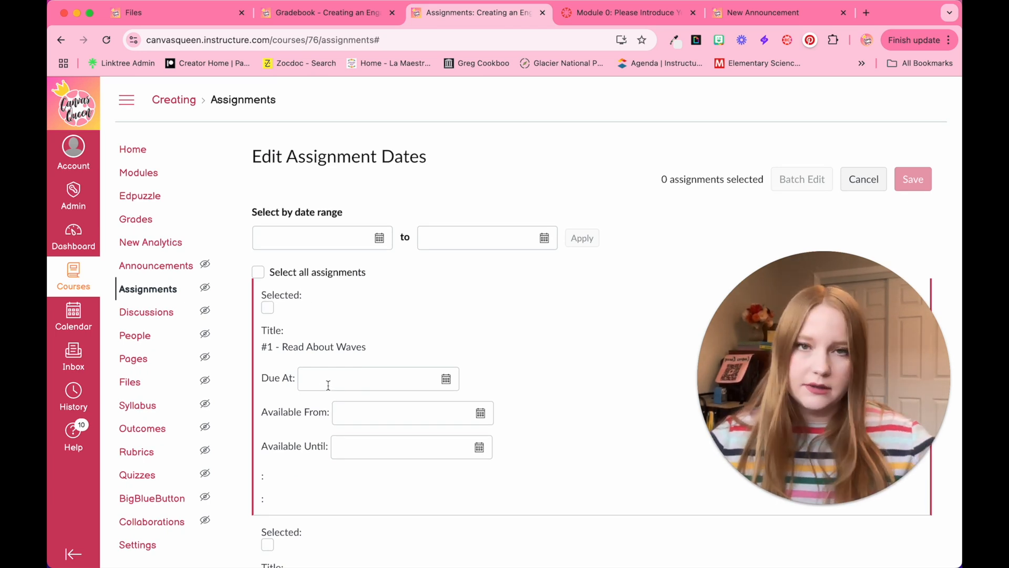
Set #1 - Read About Waves due Feb 28, 2025, available Feb 24 to Feb 28.
{"action": "double_click", "coordinate": [313, 347]}
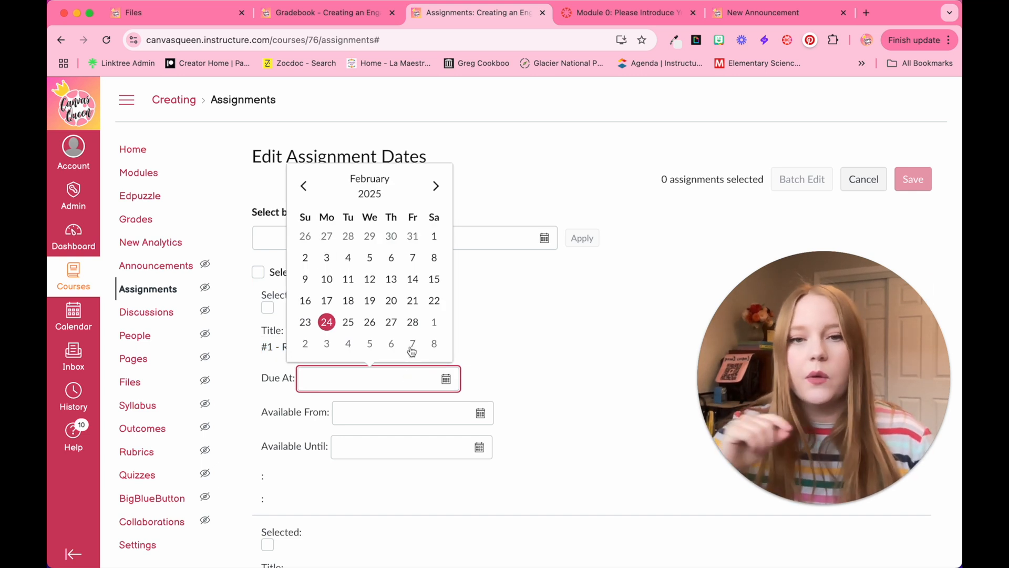
{"action": "left_click", "coordinate": [412, 321]}
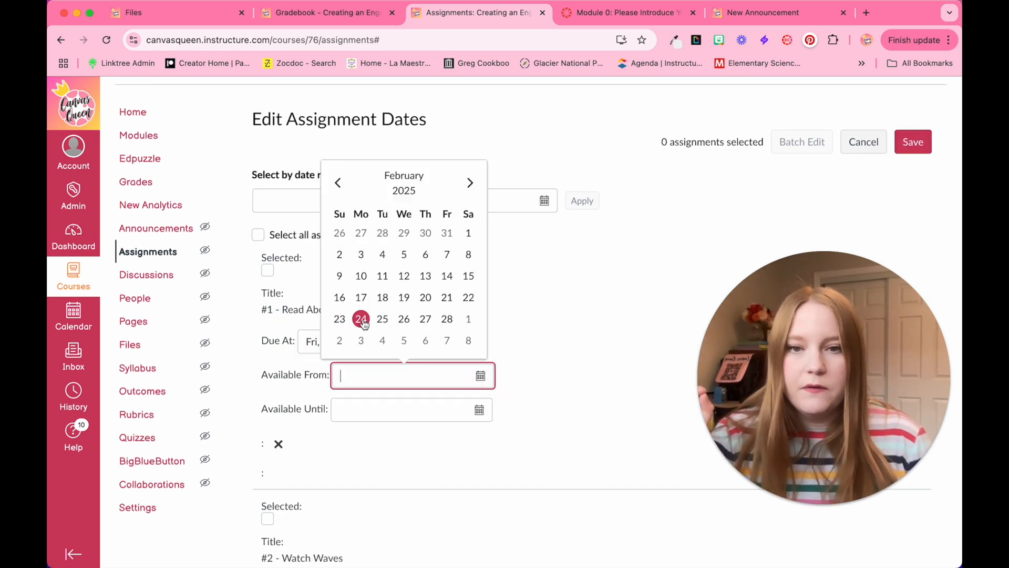
{"action": "left_click", "coordinate": [361, 319]}
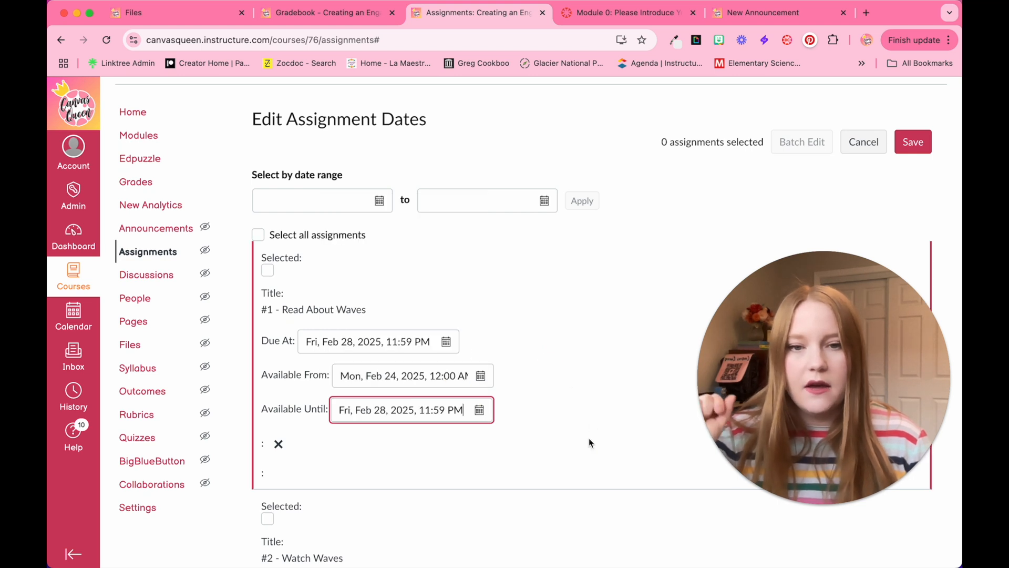
{"action": "scroll", "scroll_direction": "down", "scroll_amount": 3}
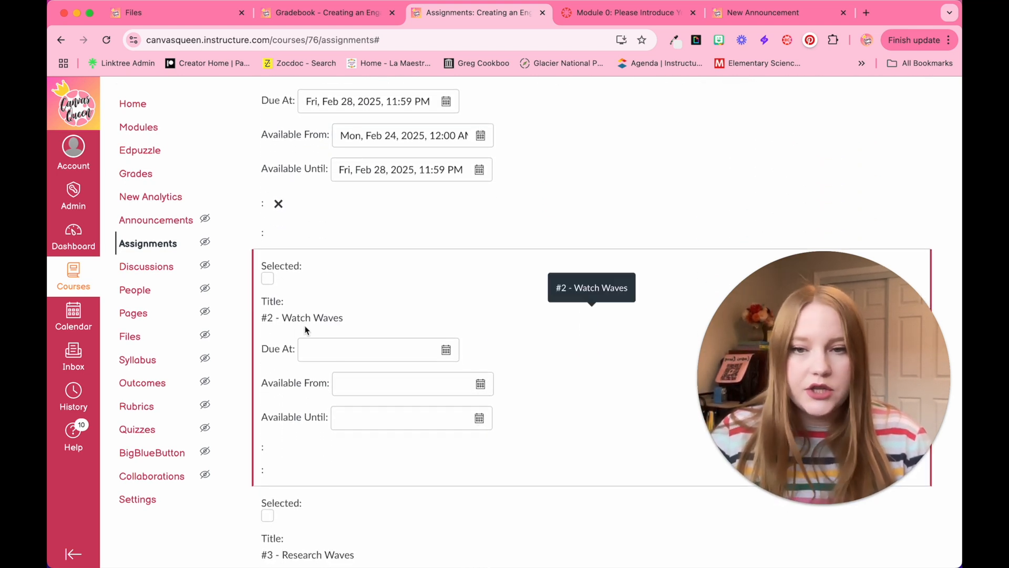
{"action": "left_click", "coordinate": [373, 349]}
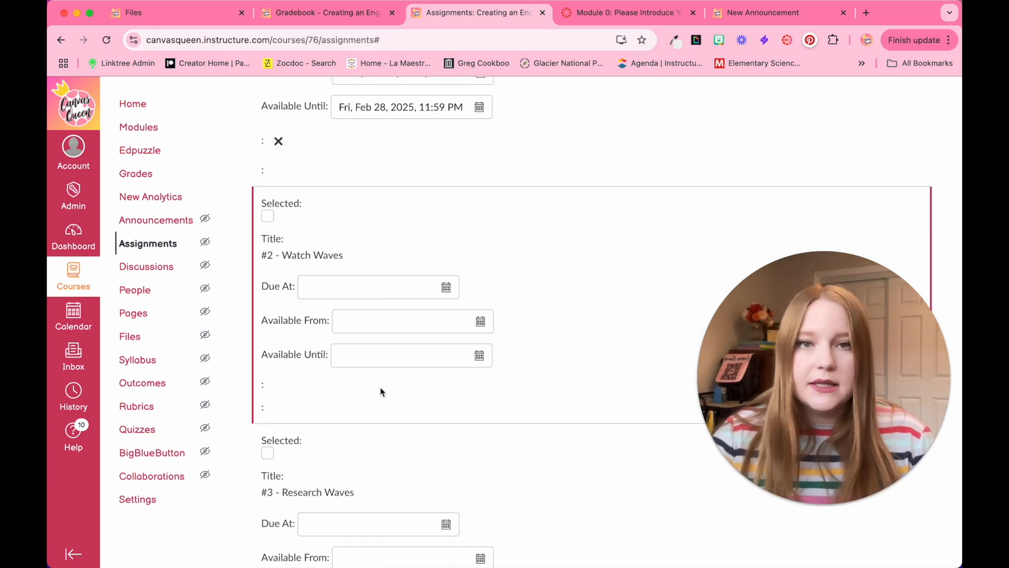
{"action": "scroll", "scroll_direction": "down", "scroll_amount": 3}
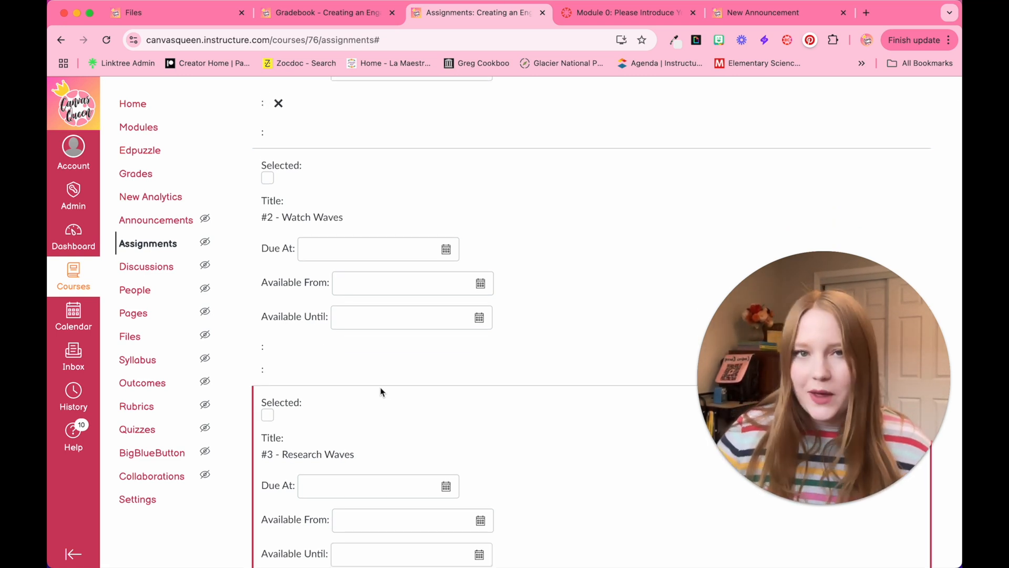
{"action": "scroll", "scroll_direction": "up", "scroll_amount": 3}
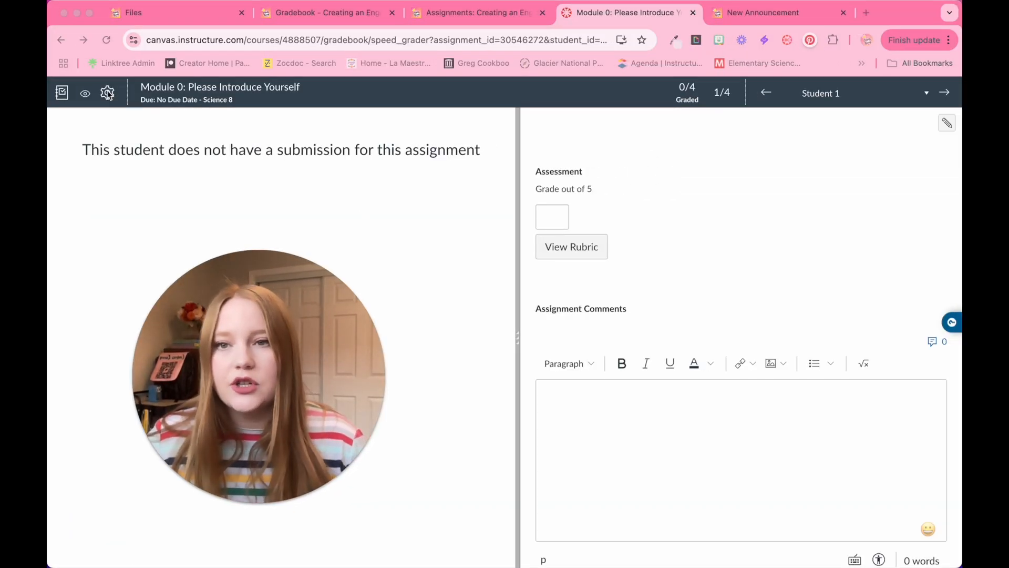
{"action": "left_click", "coordinate": [107, 93]}
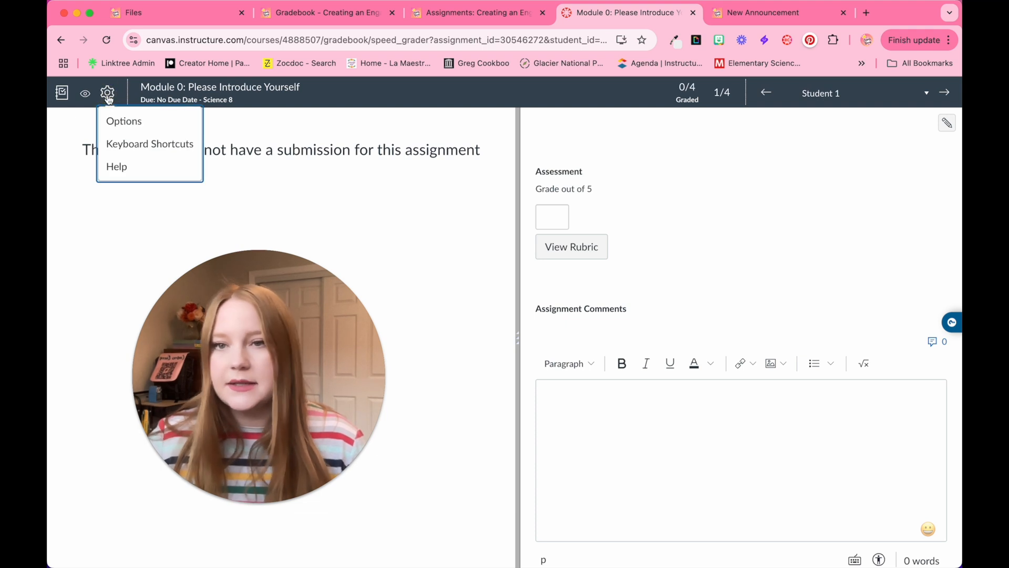
{"action": "left_click", "coordinate": [149, 143]}
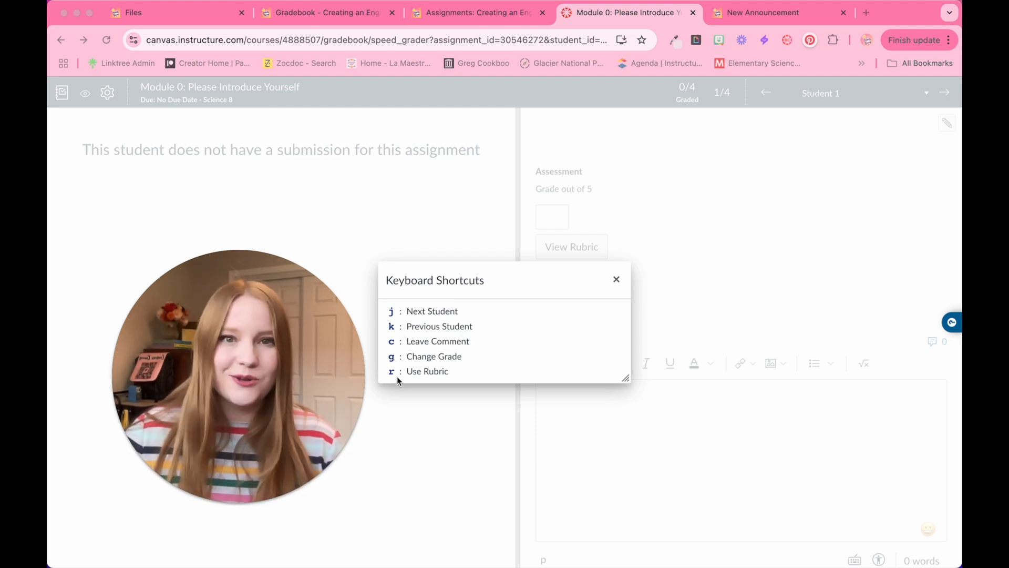
{"action": "left_click", "coordinate": [615, 279]}
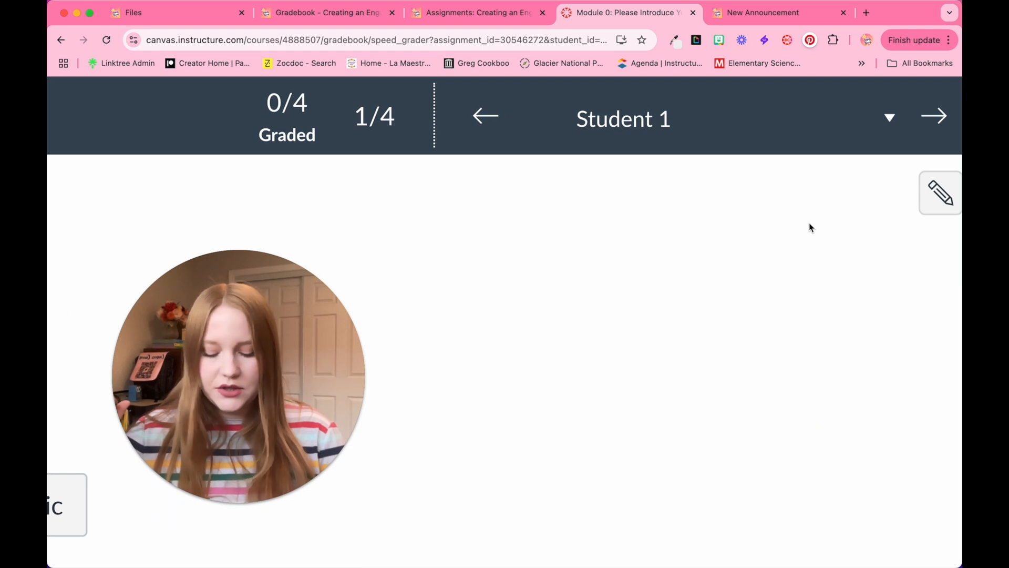
{"action": "left_click", "coordinate": [933, 115]}
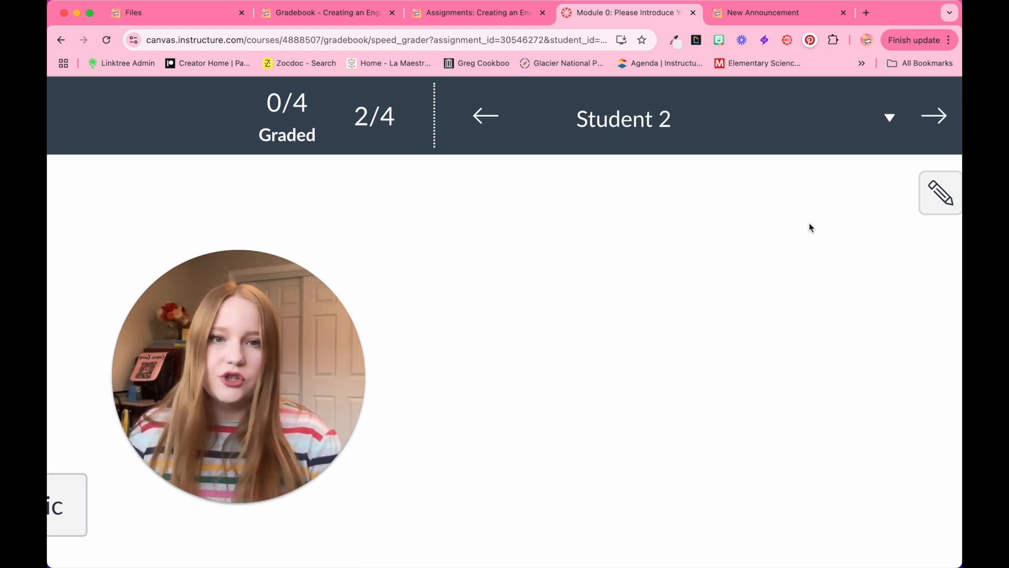
{"action": "left_click", "coordinate": [932, 115]}
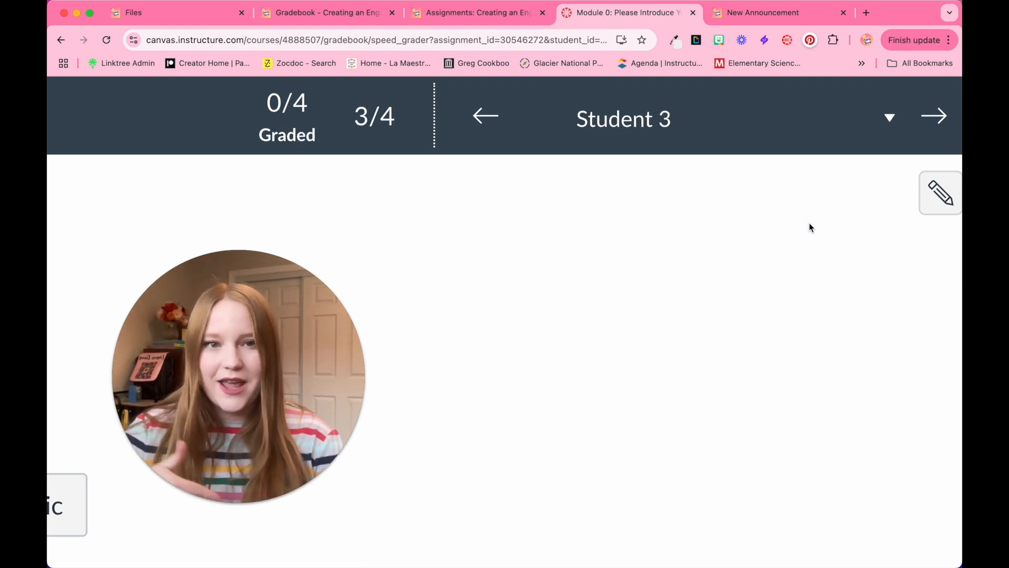
{"action": "left_click", "coordinate": [484, 116]}
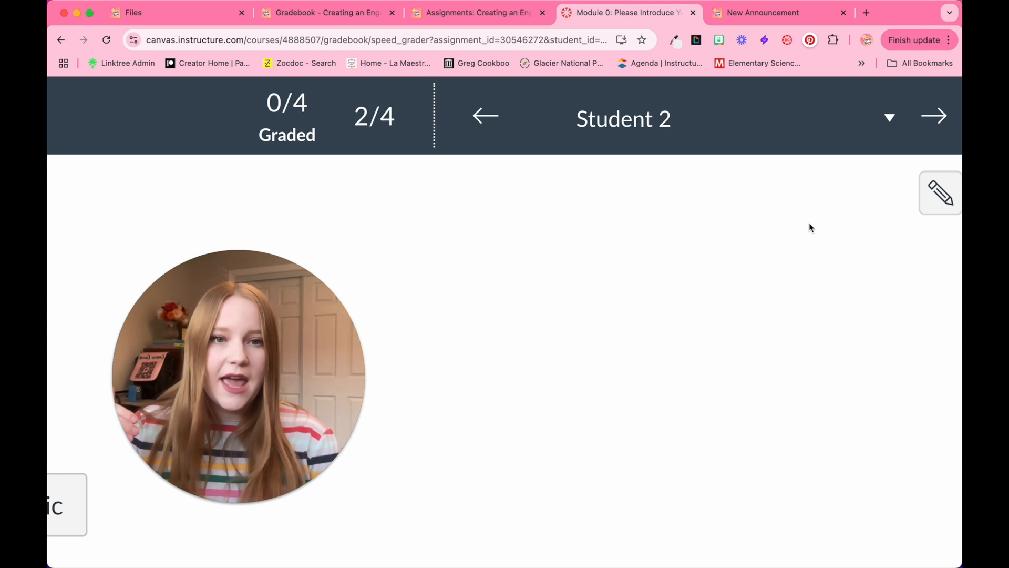
{"action": "left_click", "coordinate": [485, 115]}
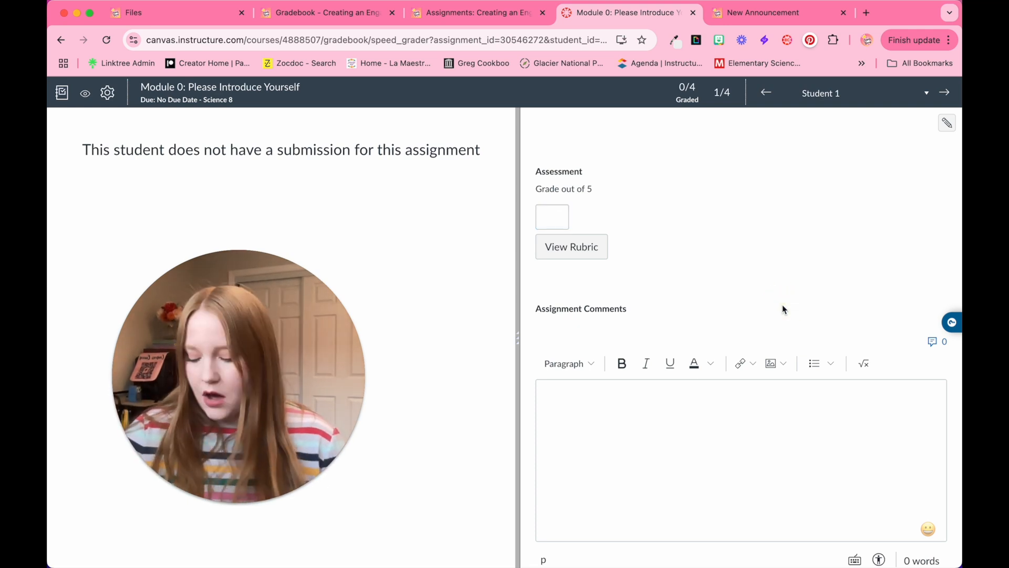
Demonstrate entering a grade for Student 1 in SpeedGrader.
{"action": "left_click", "coordinate": [551, 217]}
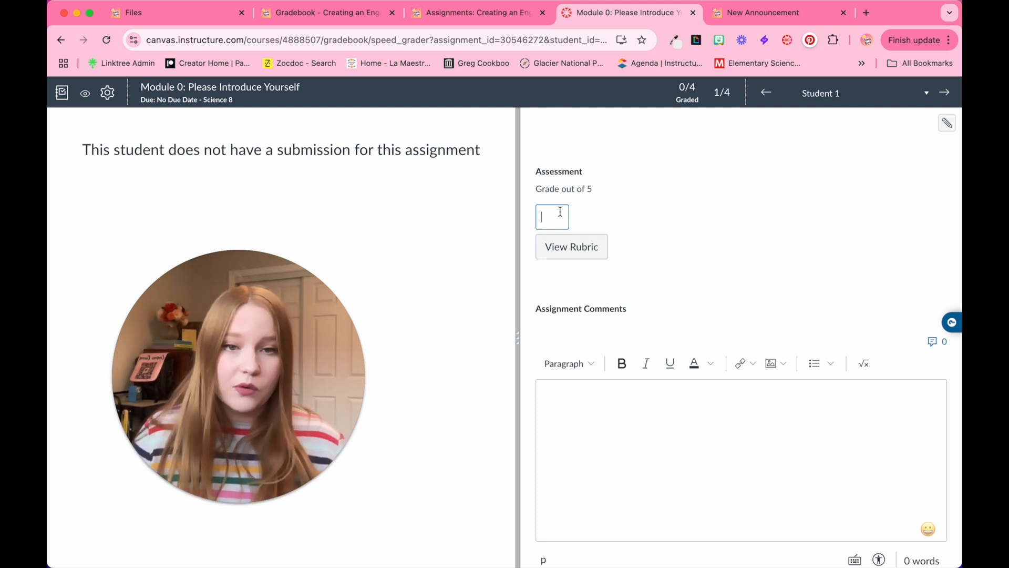
{"action": "left_click", "coordinate": [570, 246]}
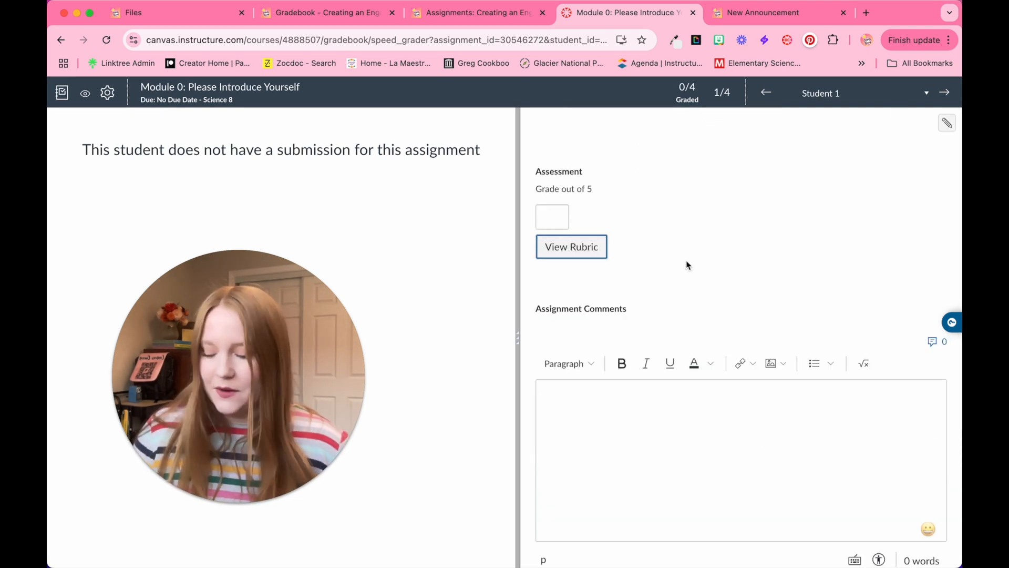
{"action": "mouse_move", "coordinate": [705, 253]}
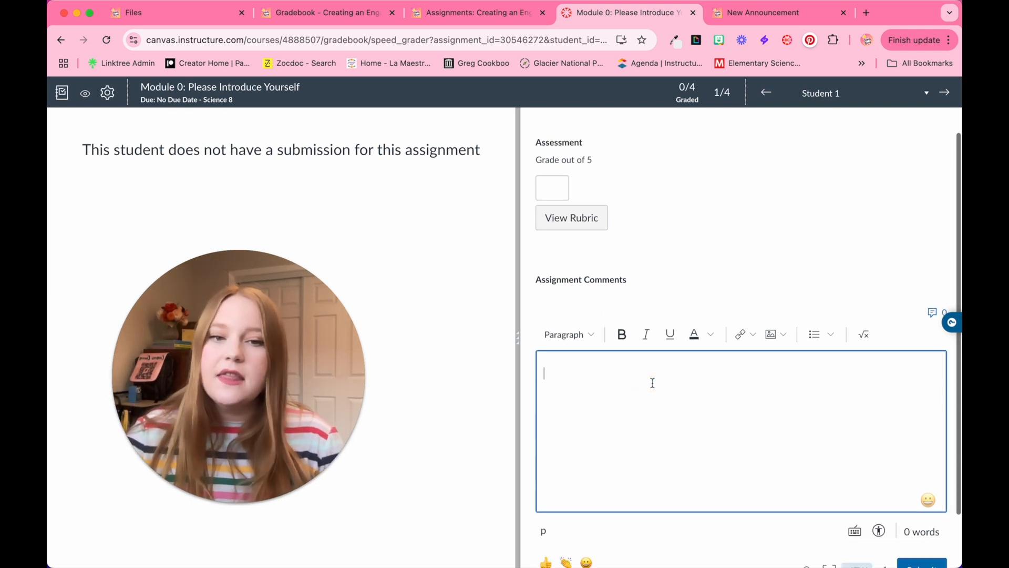
{"action": "scroll", "scroll_direction": "down", "scroll_amount": 3}
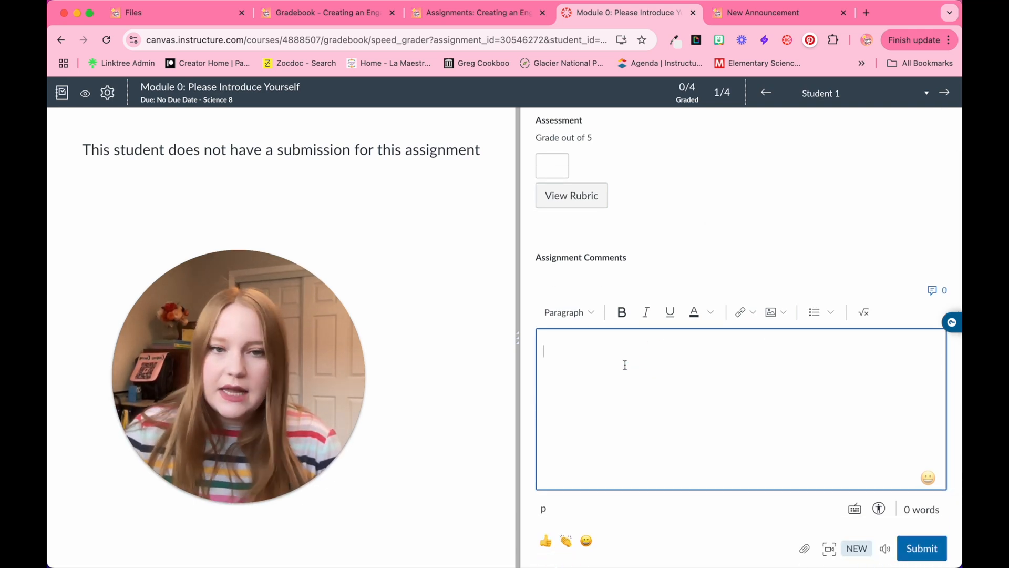
{"action": "double_click", "coordinate": [580, 257]}
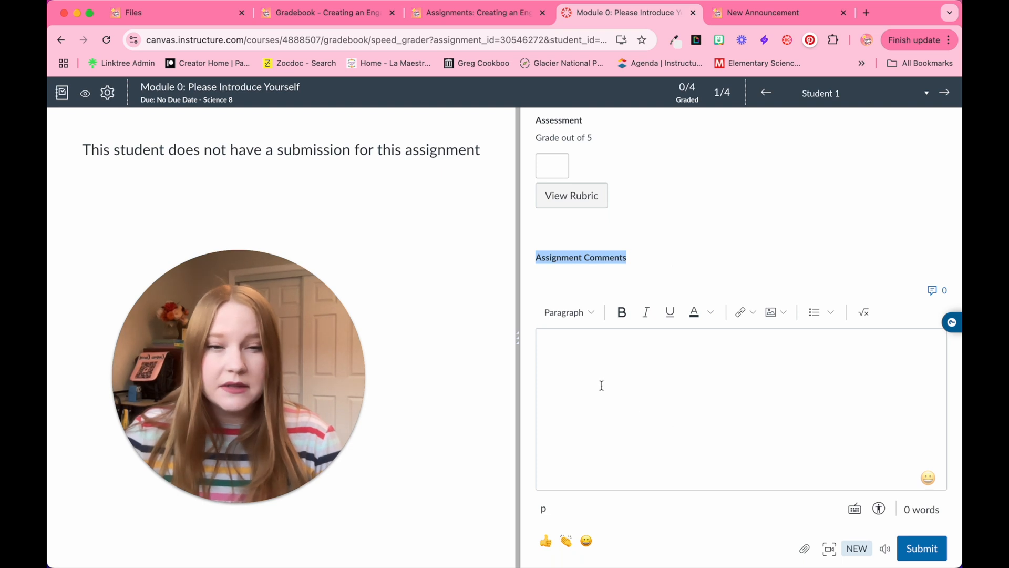
Leave the comment box empty and switch to the demo course's Announcements page.
{"action": "left_click", "coordinate": [708, 409]}
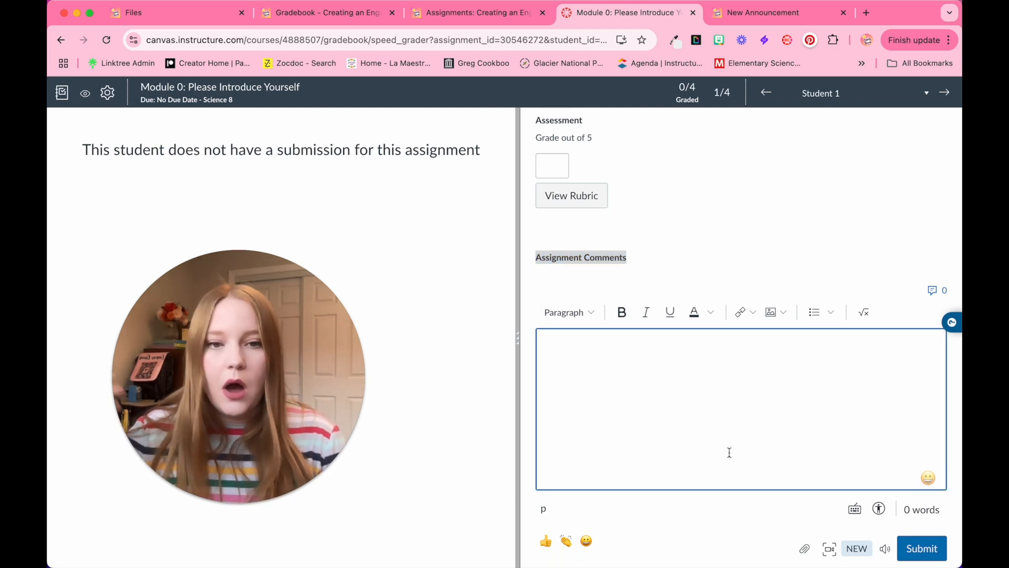
{"action": "type", "text": "c"}
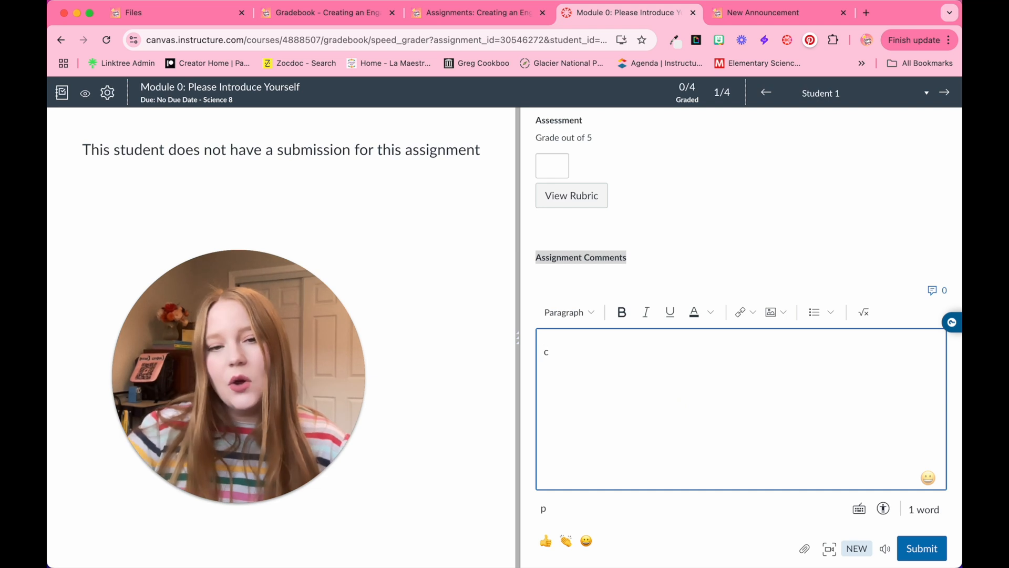
{"action": "key", "text": "Backspace"}
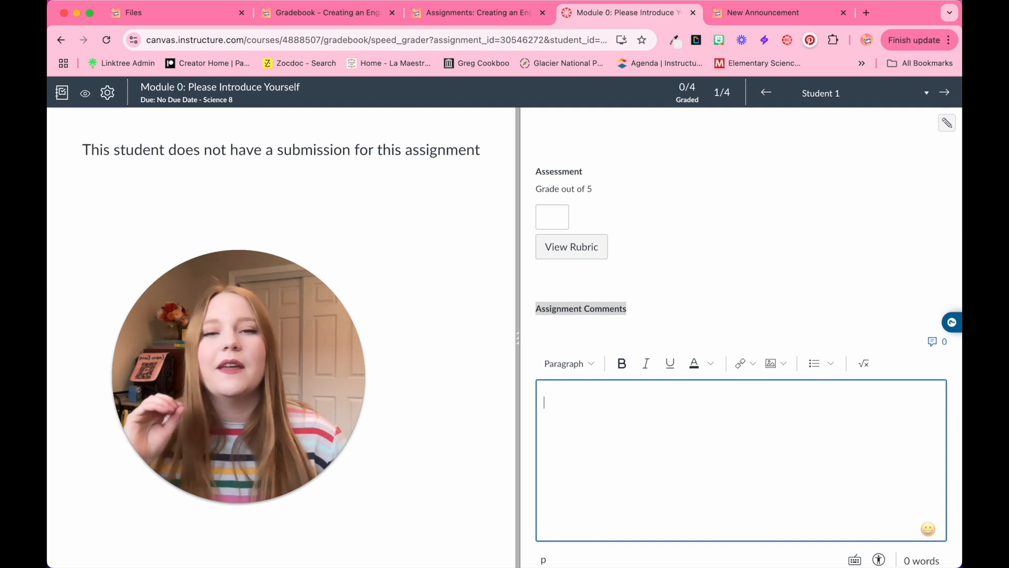
{"action": "left_click", "coordinate": [772, 12]}
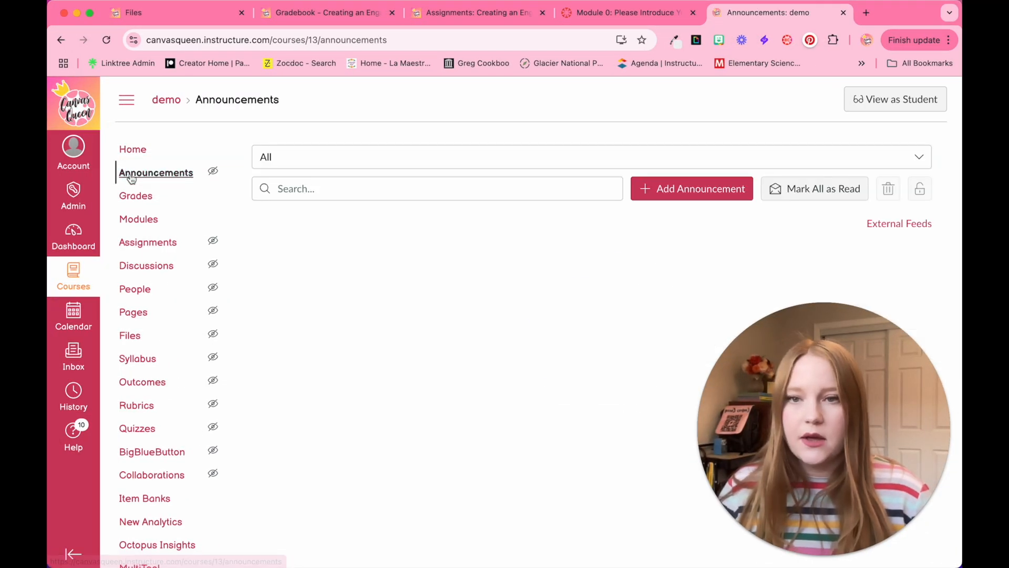
Start a new announcement with title and body 'Test Announcement'.
{"action": "left_click", "coordinate": [156, 172]}
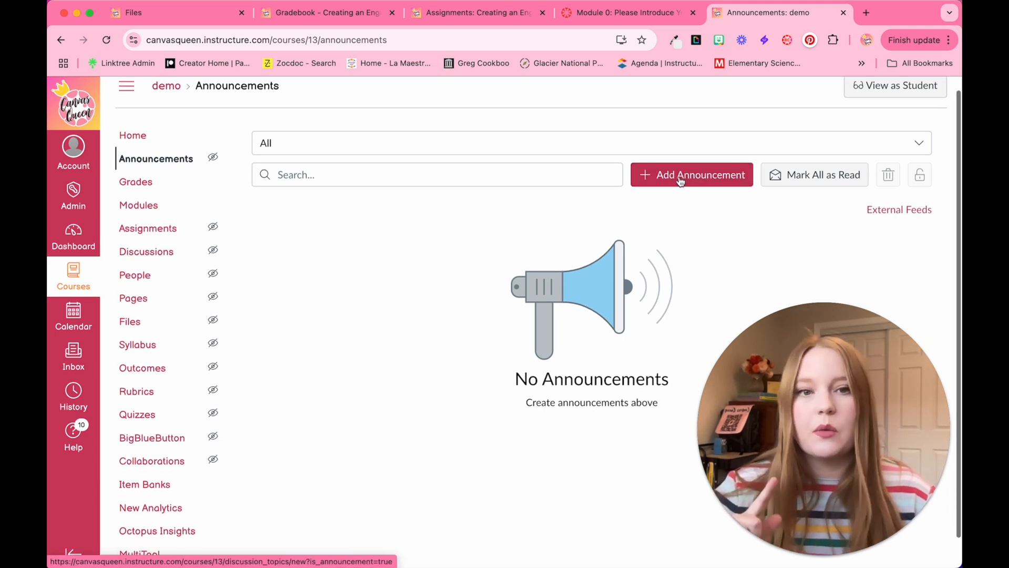
{"action": "left_click", "coordinate": [691, 174]}
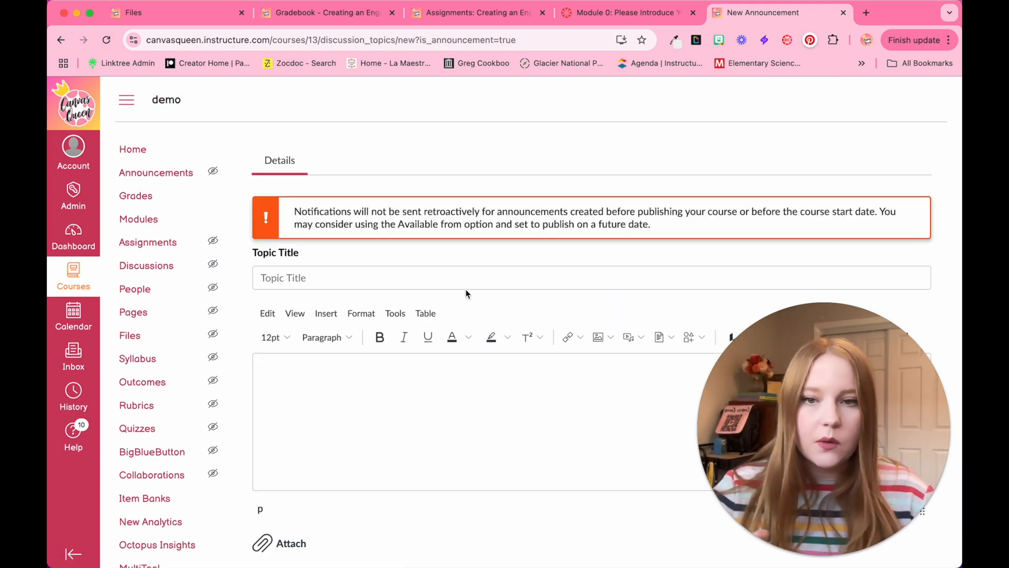
{"action": "type", "text": "Test"}
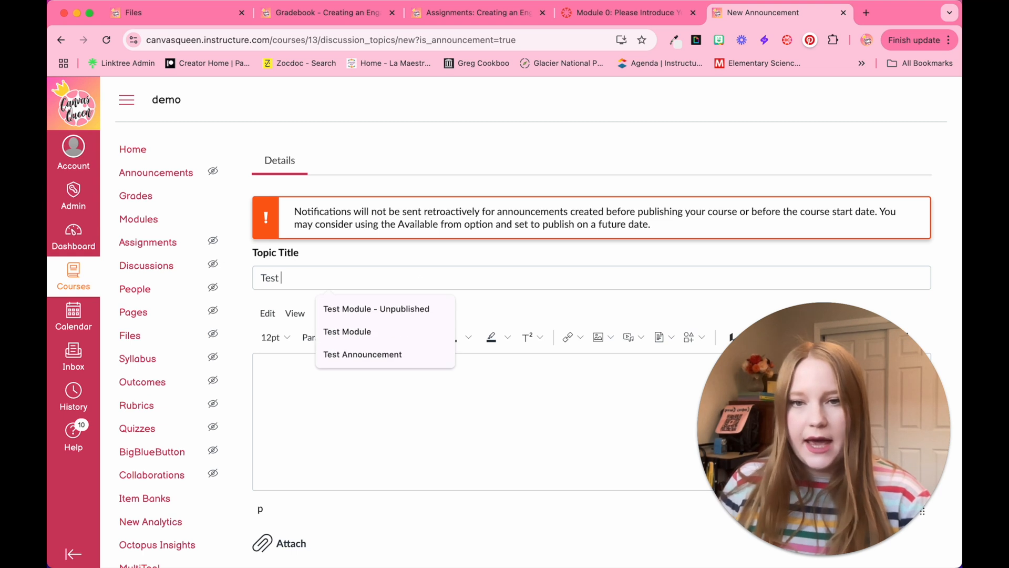
{"action": "left_click", "coordinate": [362, 354]}
{"action": "type", "text": "Test"}
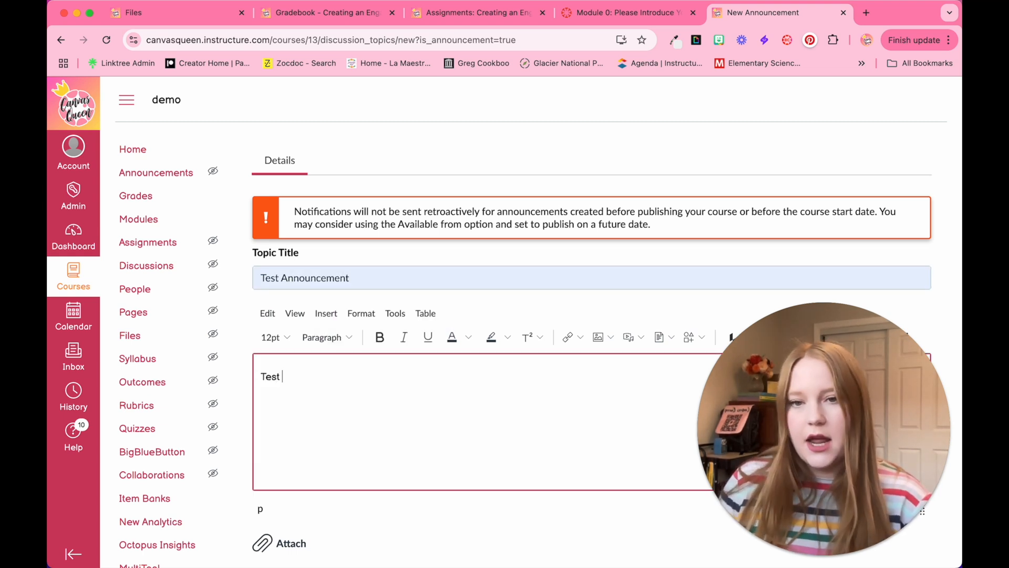
{"action": "type", "text": "Announcement"}
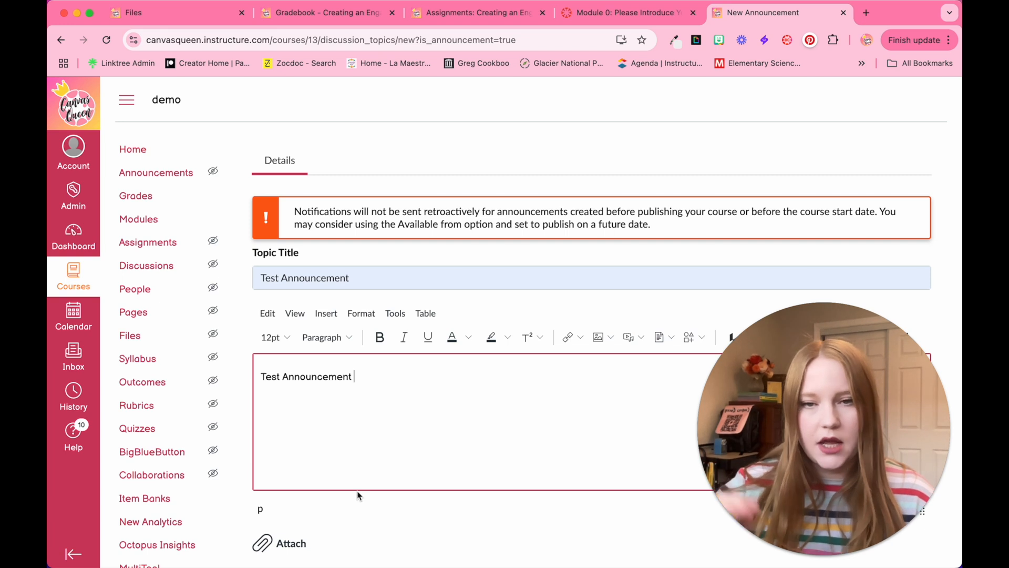
Enable the Allow liking option for the announcement.
{"action": "scroll", "scroll_direction": "up", "scroll_amount": 3}
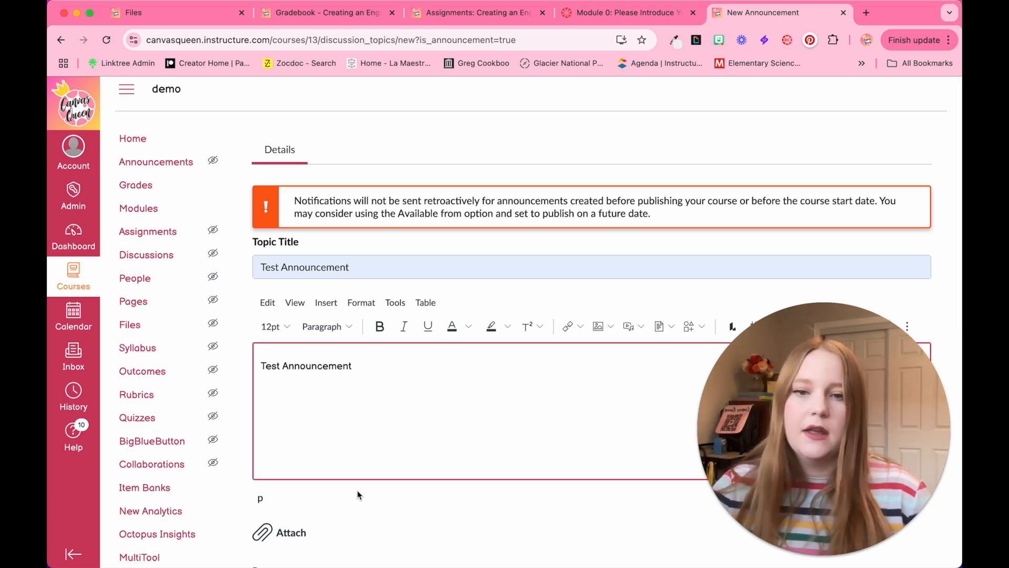
{"action": "scroll", "scroll_direction": "down", "scroll_amount": 3}
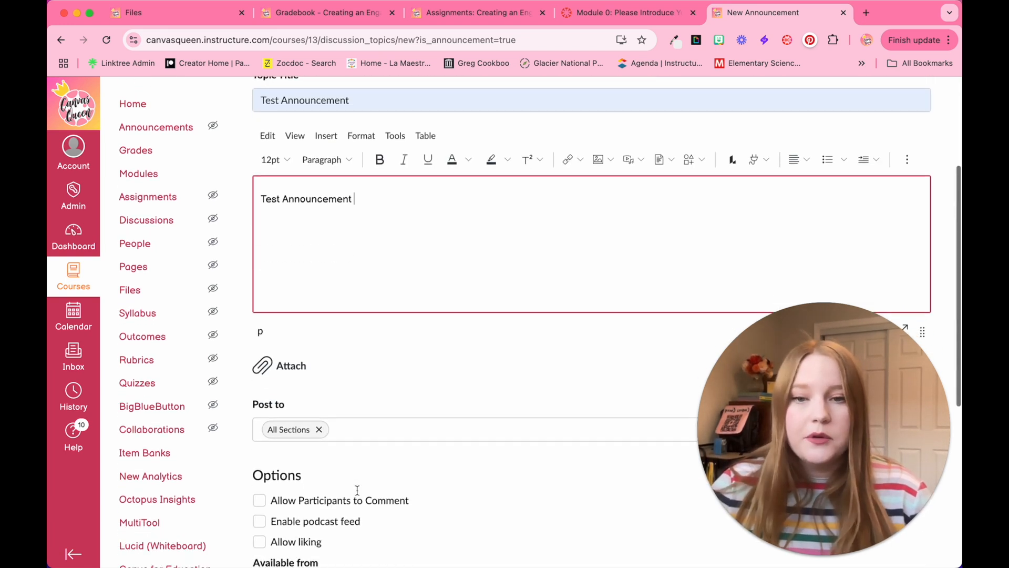
{"action": "scroll", "scroll_direction": "down", "scroll_amount": 3}
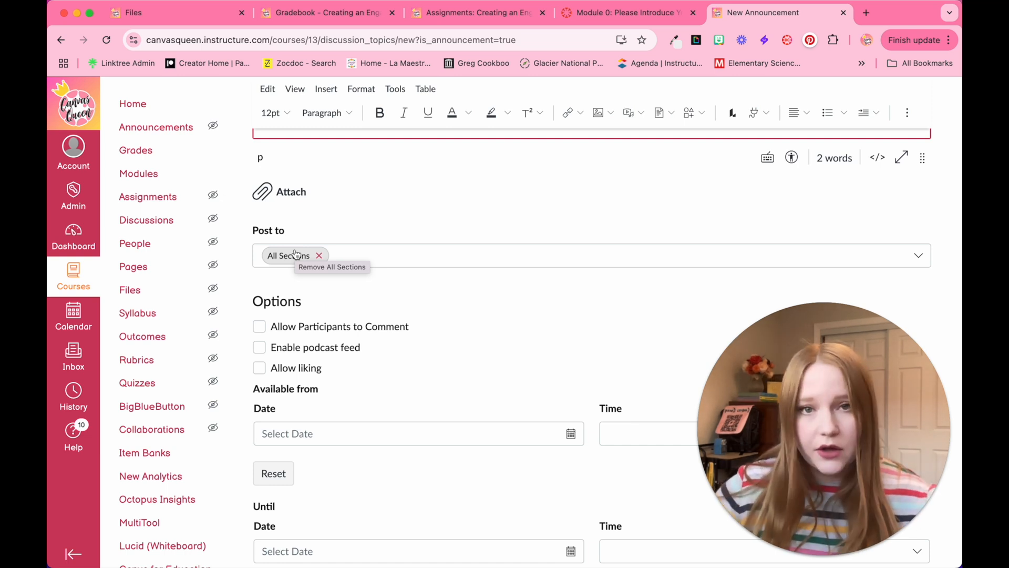
{"action": "scroll", "scroll_direction": "down", "scroll_amount": 3}
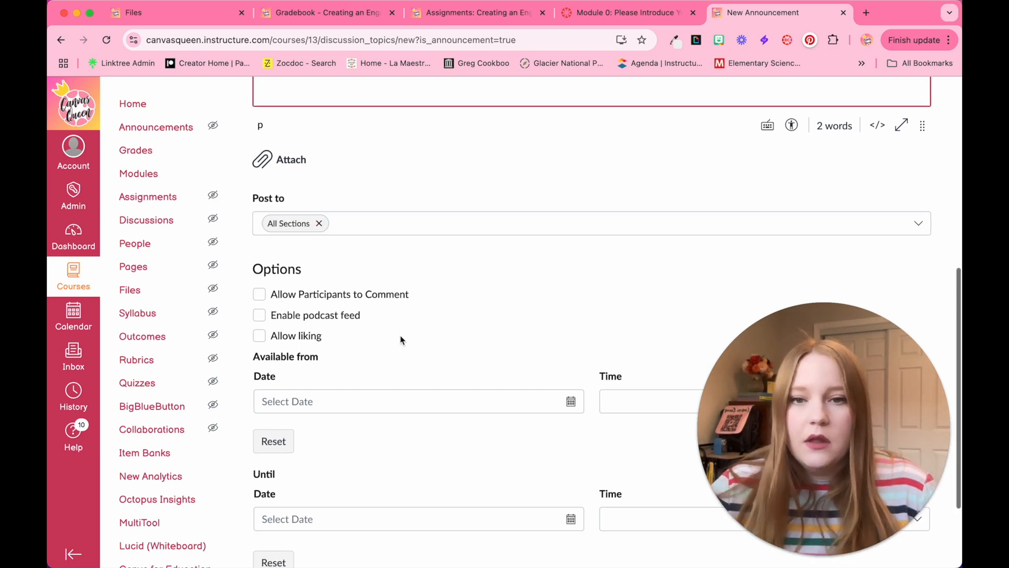
{"action": "scroll", "scroll_direction": "down", "scroll_amount": 3}
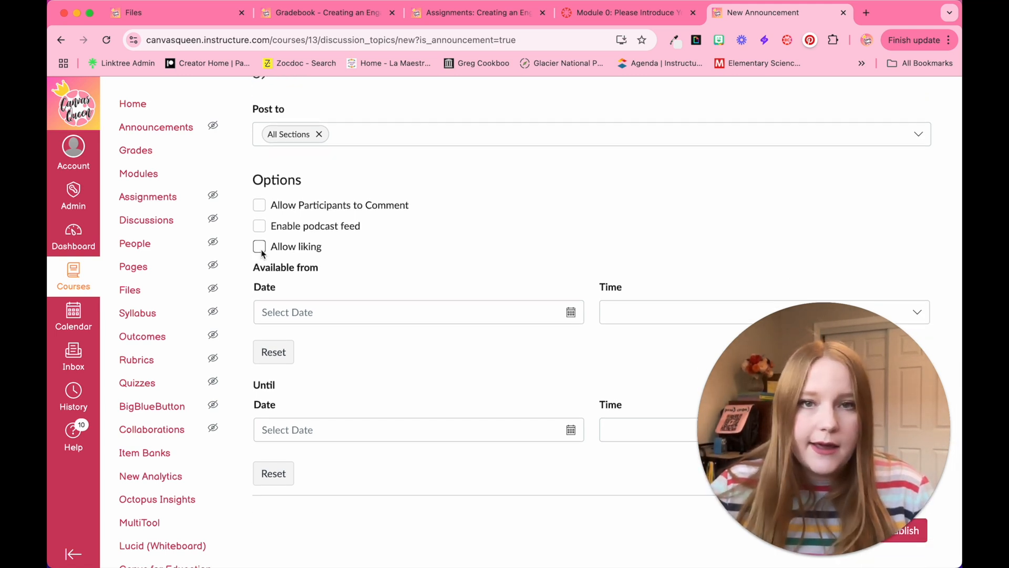
{"action": "left_click", "coordinate": [259, 246]}
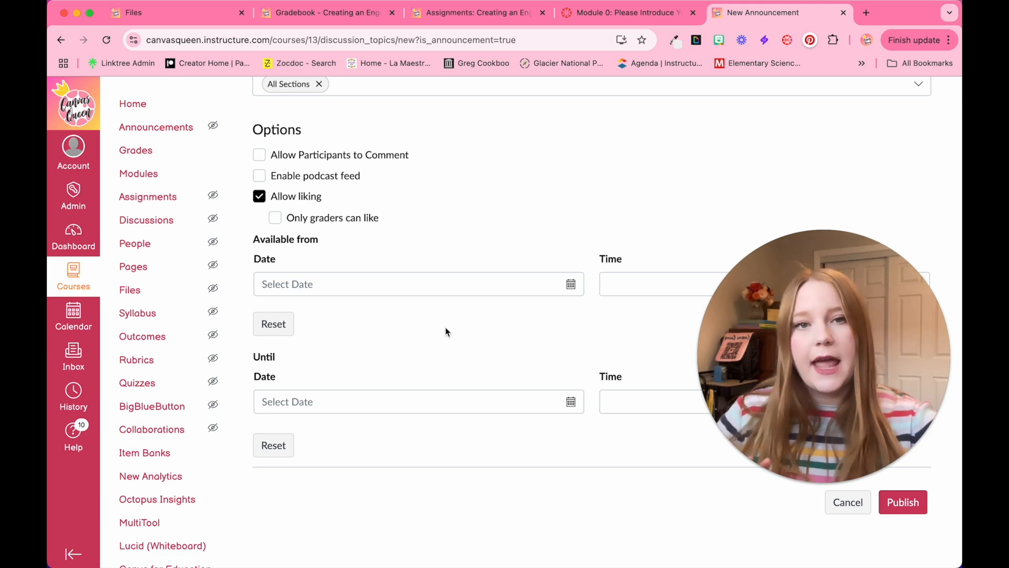
{"action": "mouse_move", "coordinate": [450, 501]}
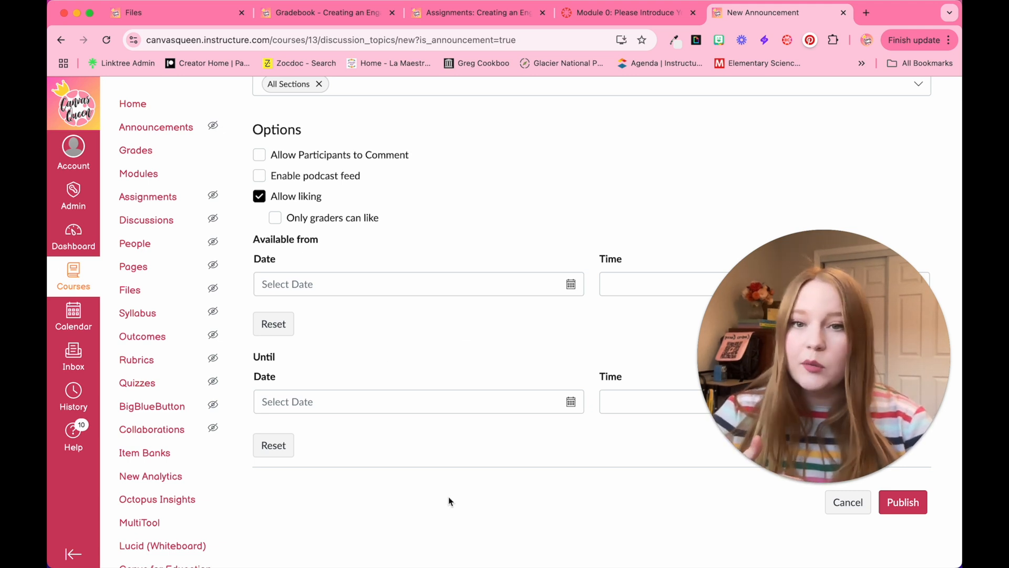
{"action": "mouse_move", "coordinate": [903, 502]}
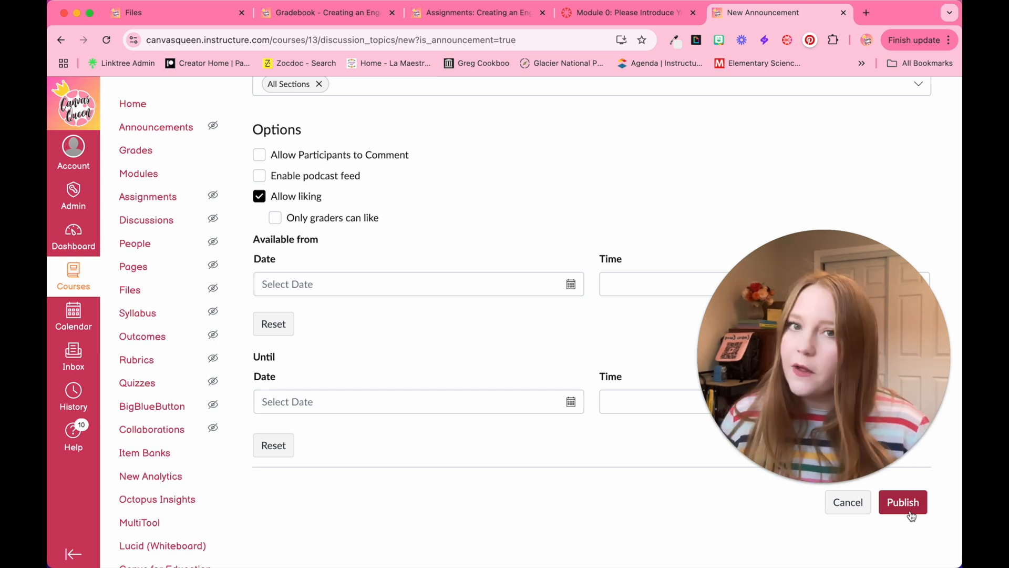
Set availability to start February 26, 2025 at 8:30 AM and save the announcement.
{"action": "left_click", "coordinate": [412, 284]}
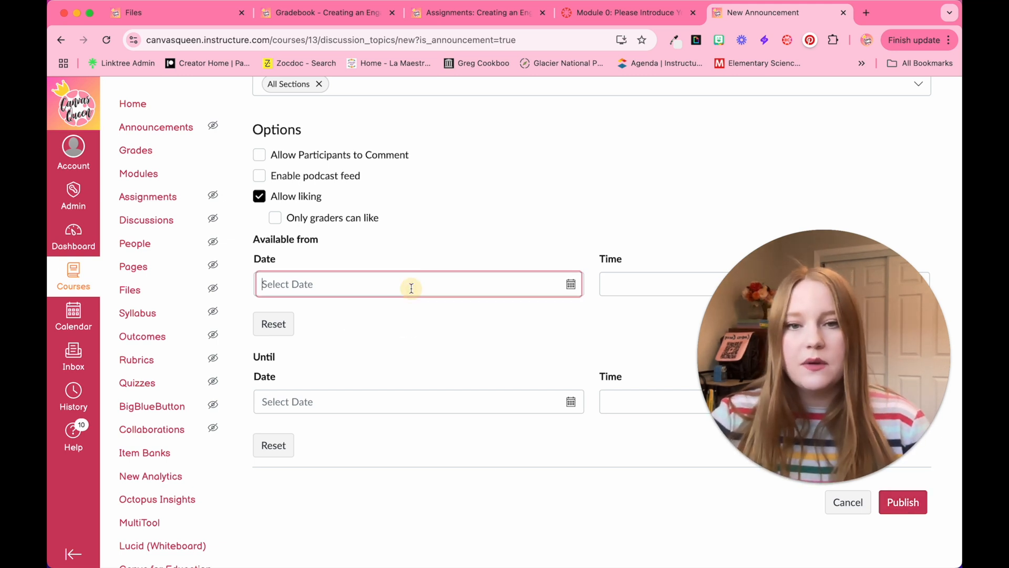
{"action": "type", "text": "February 26, 2025"}
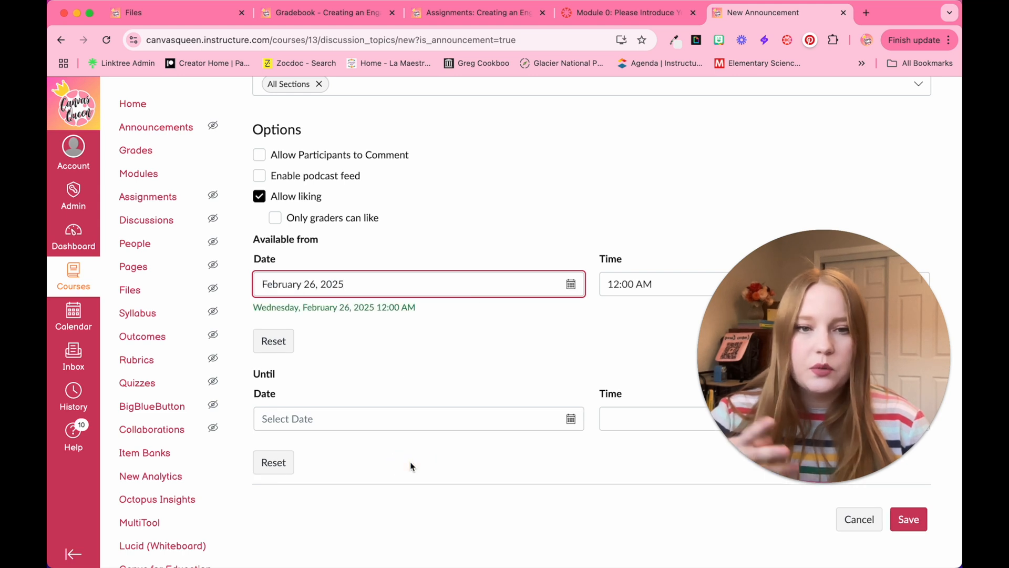
{"action": "left_click", "coordinate": [657, 284]}
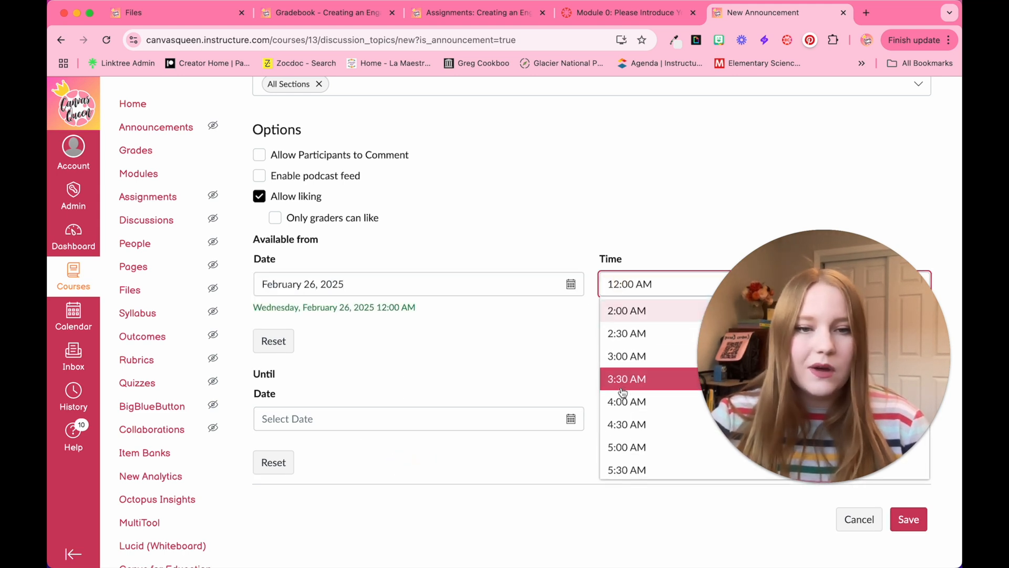
{"action": "scroll", "scroll_direction": "down", "scroll_amount": 3}
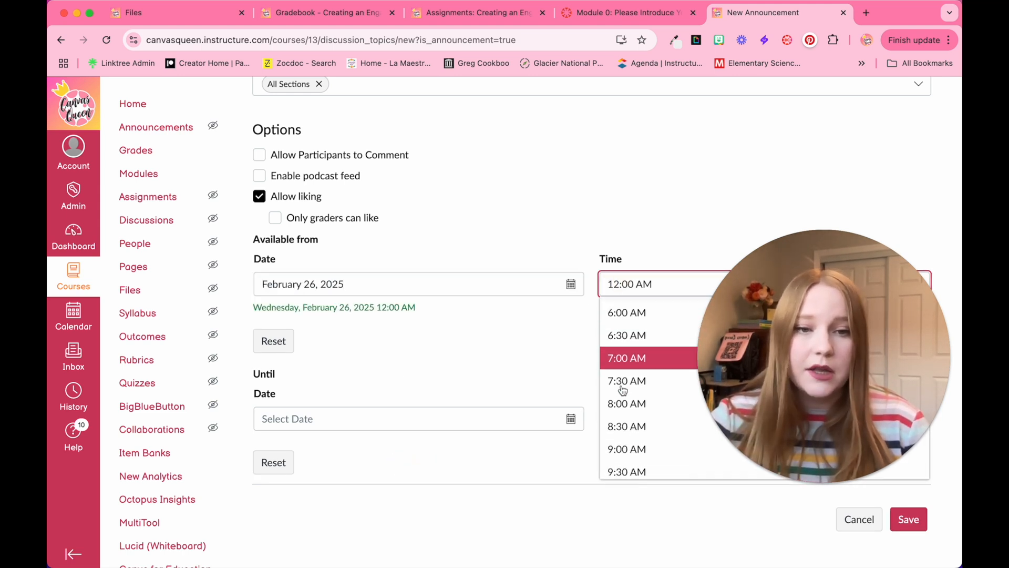
{"action": "scroll", "scroll_direction": "down", "scroll_amount": 3}
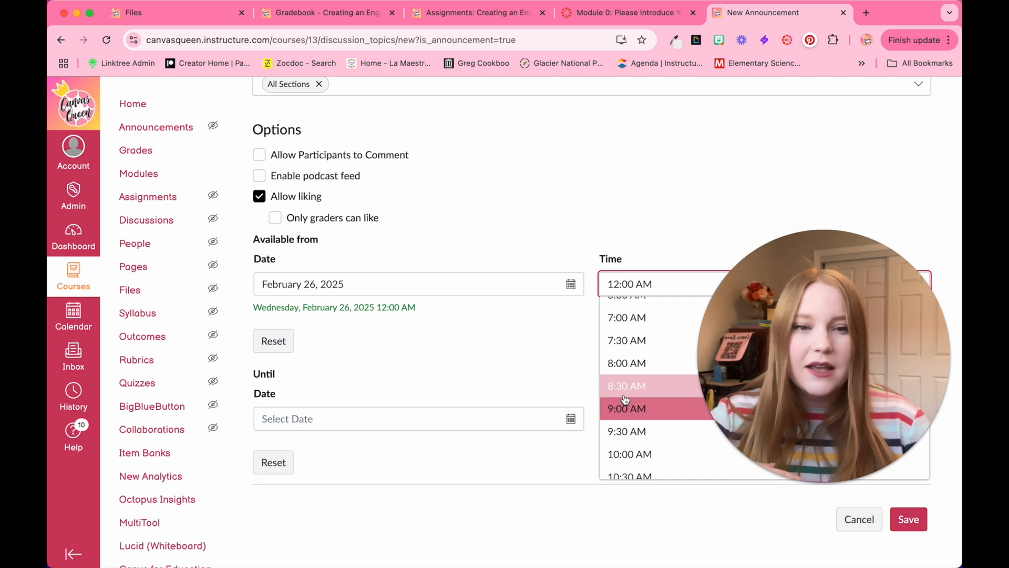
{"action": "left_click", "coordinate": [626, 385]}
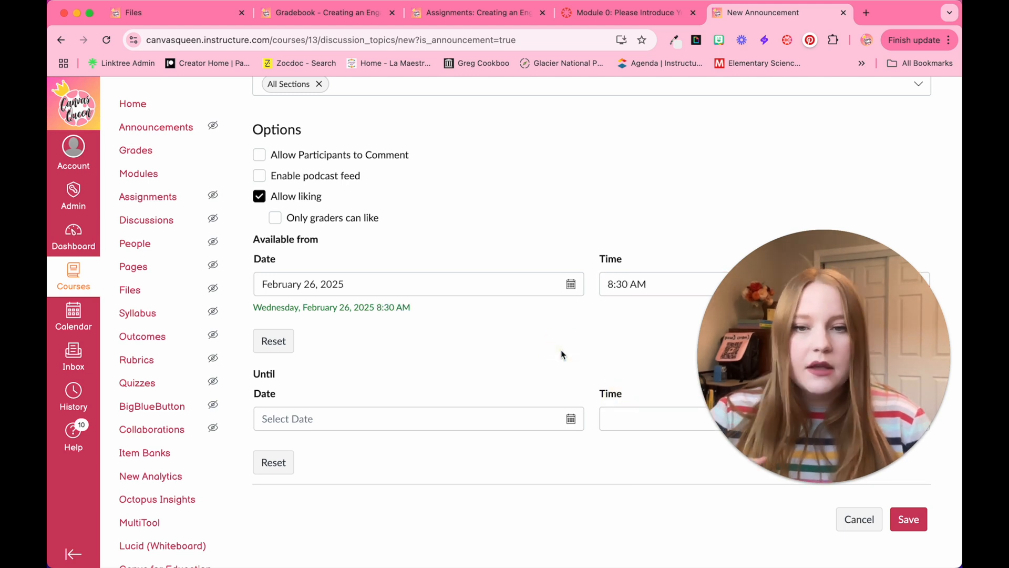
{"action": "left_click", "coordinate": [909, 519]}
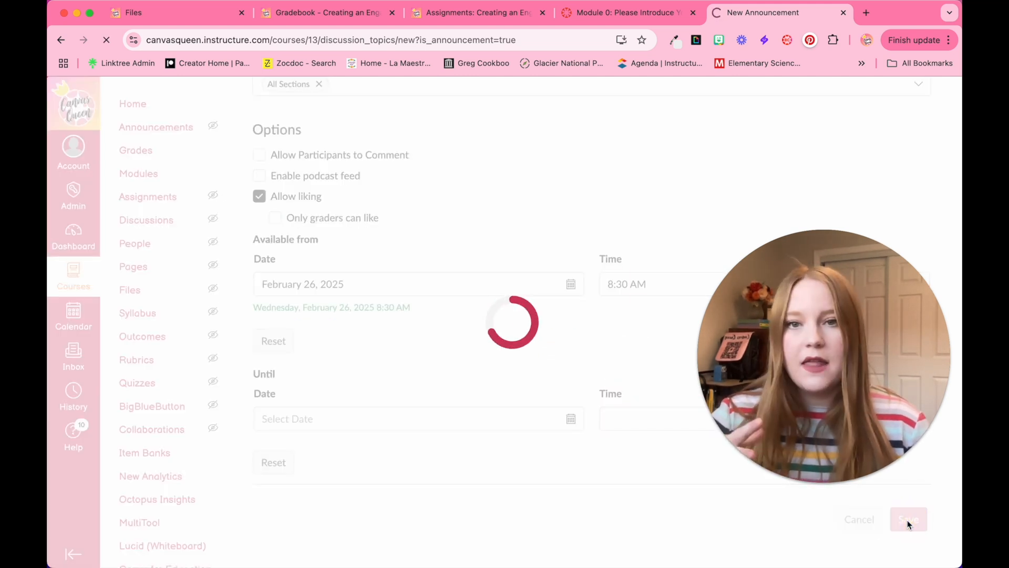
{"action": "left_click", "coordinate": [908, 519]}
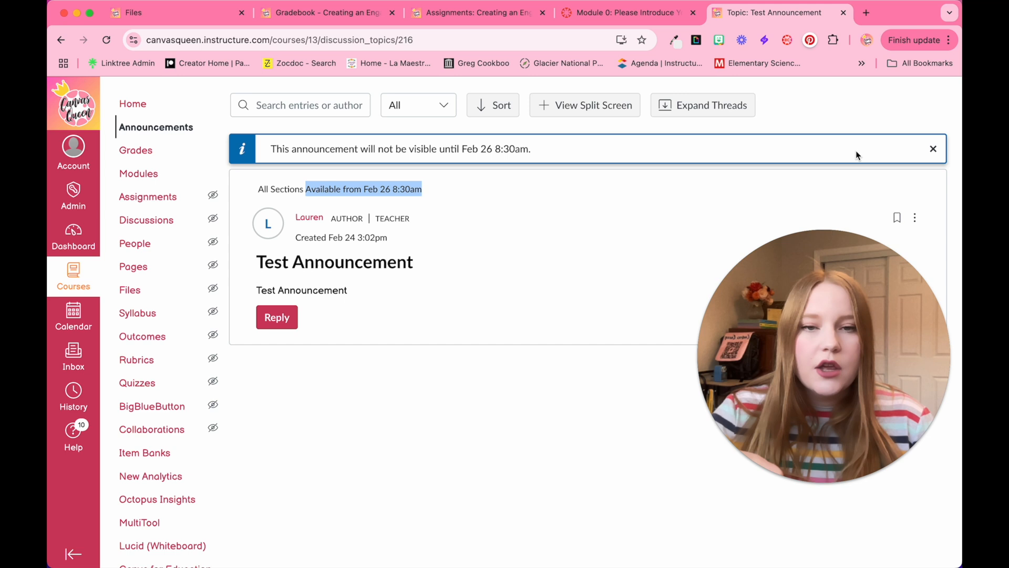
{"action": "mouse_move", "coordinate": [614, 221]}
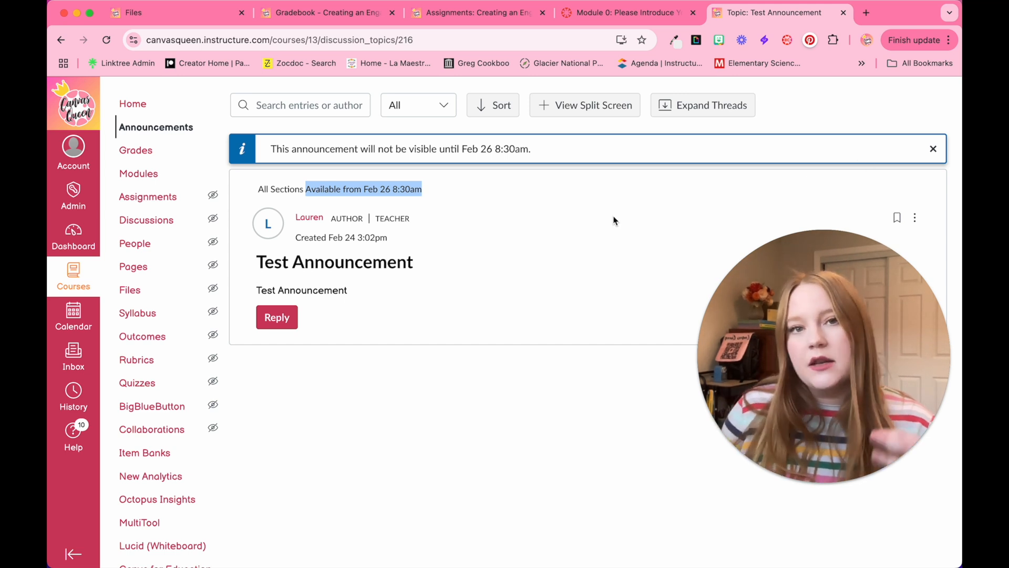